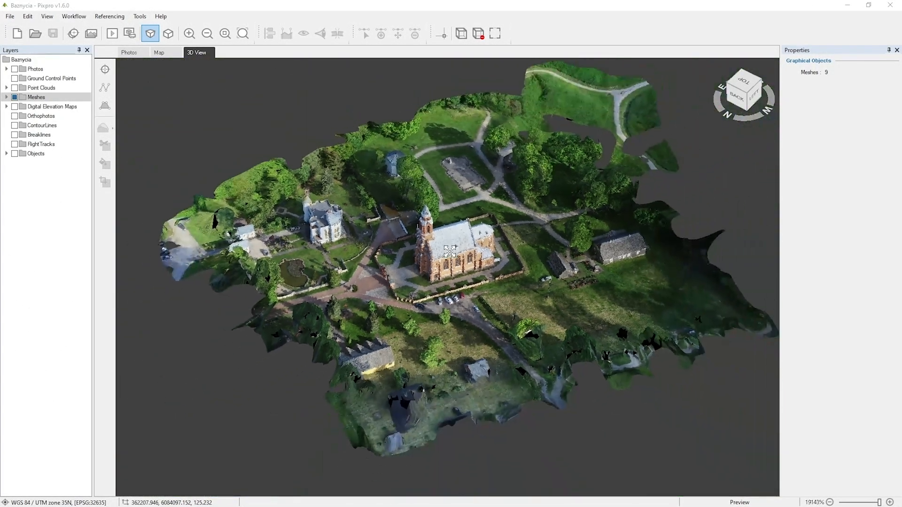
Step: Turn on the clipping box and fit it around the church and fence, about 40×60×72 m
click(460, 33)
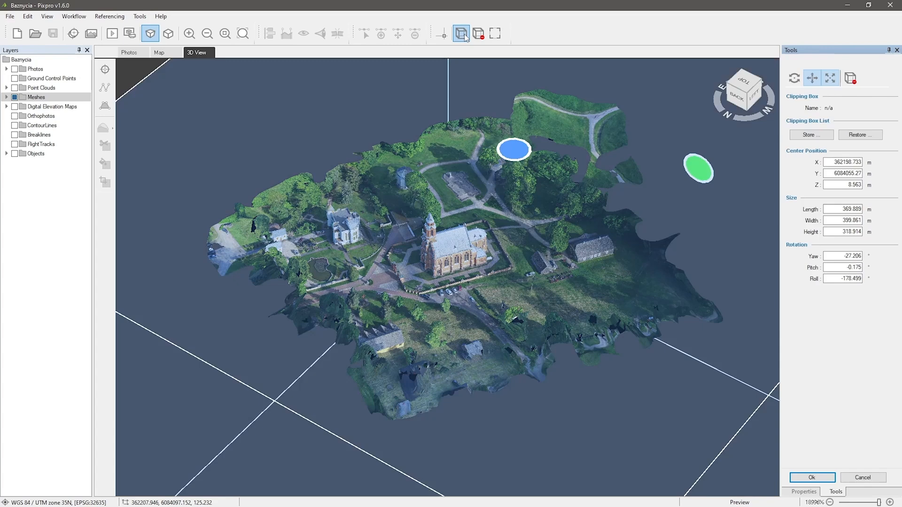
click(462, 33)
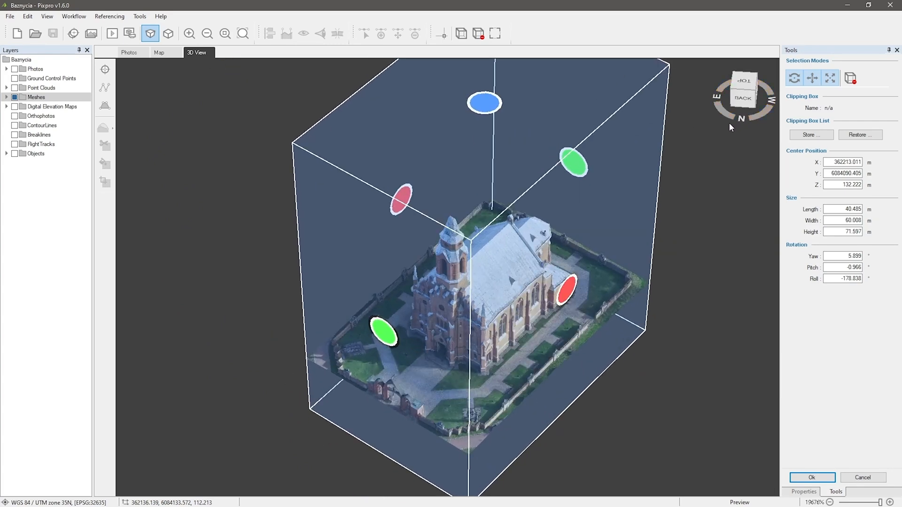
Step: Store the current fence-enclosing clipping box as WithFence
click(810, 135)
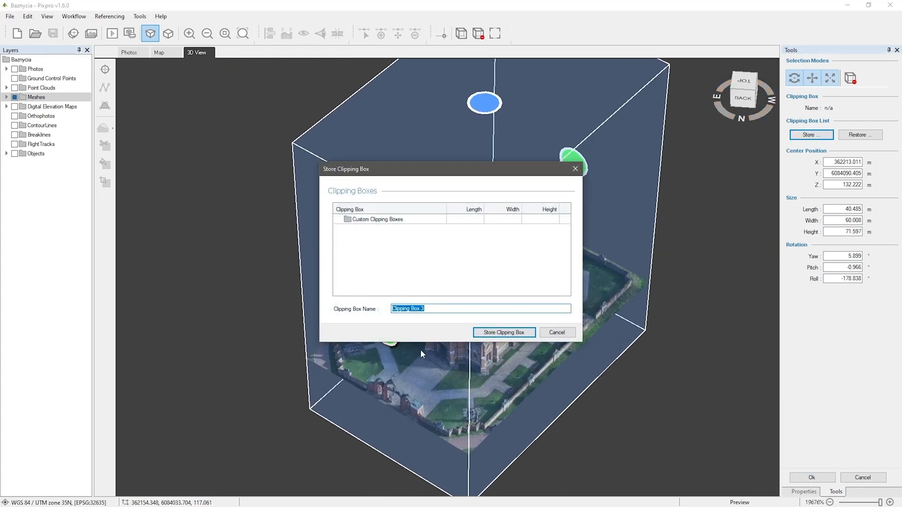
text(WithFence)
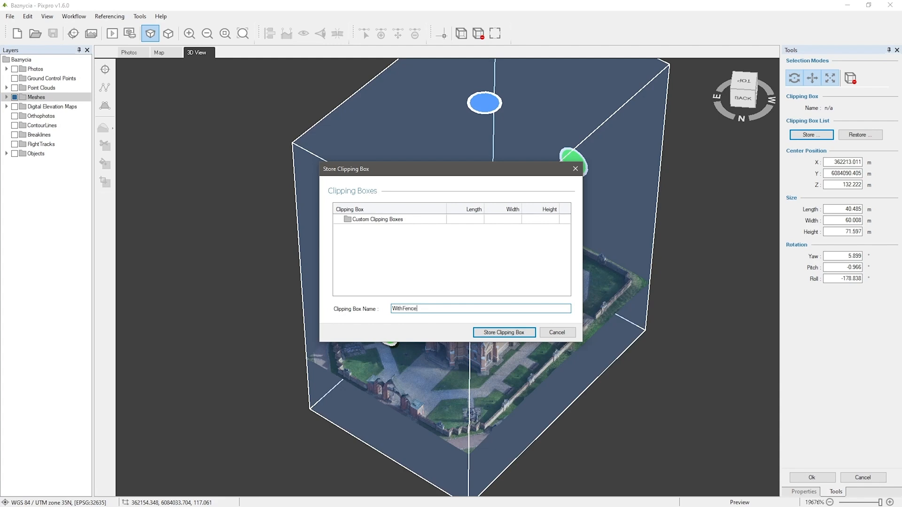
click(503, 332)
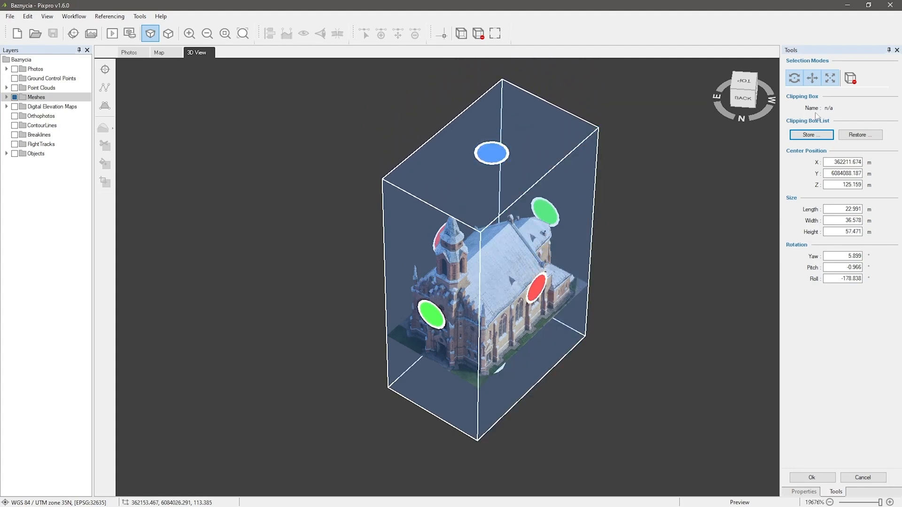
Step: Store the tighter church-only box, about 23×37×57 m, as NoFence
click(810, 134)
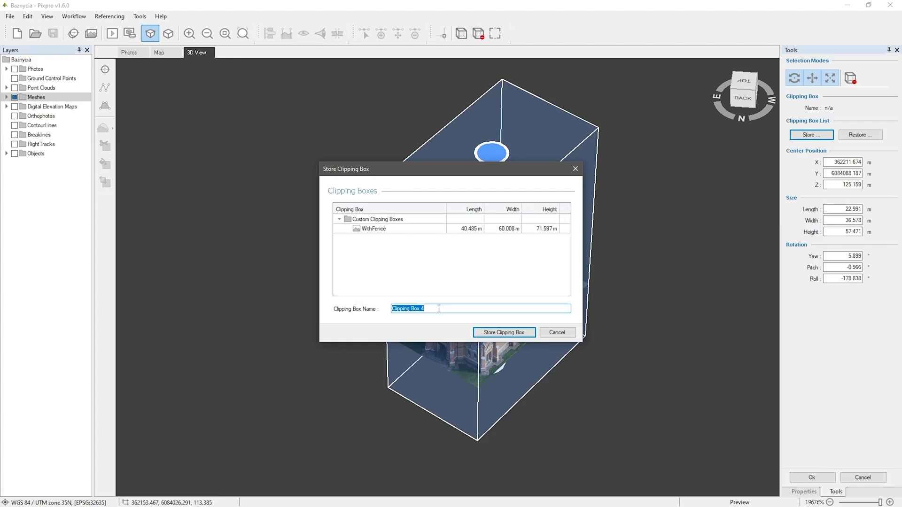
text(NoFence)
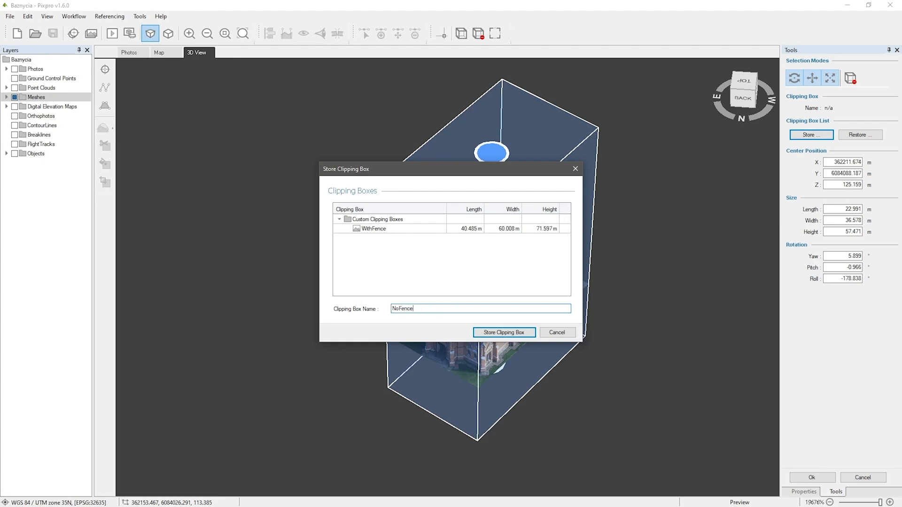
click(503, 333)
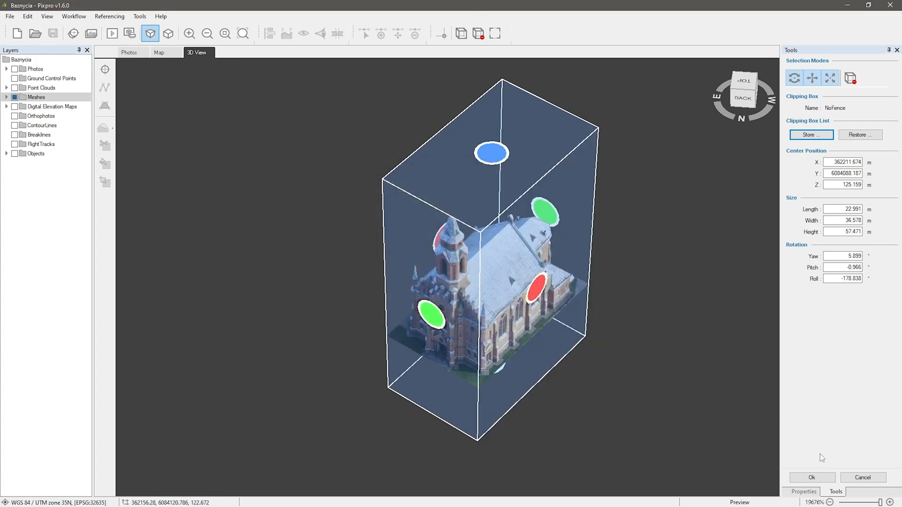
click(811, 477)
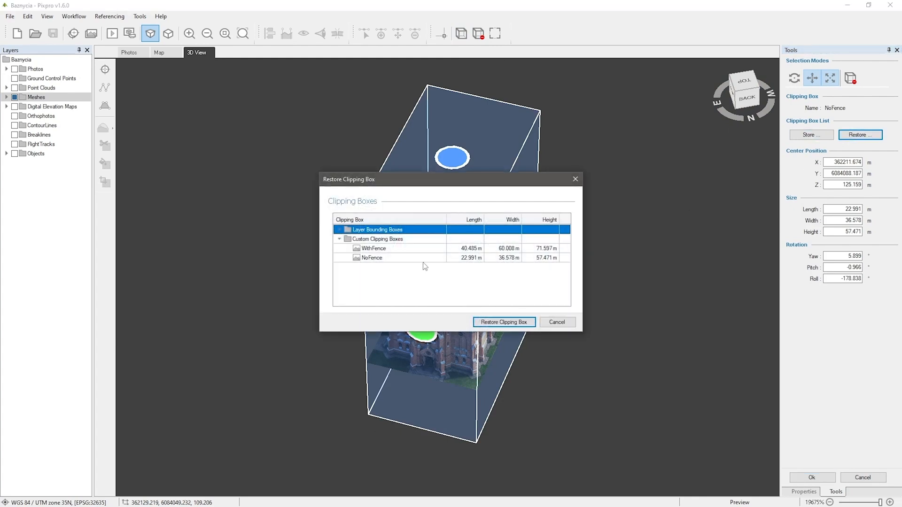
click(502, 323)
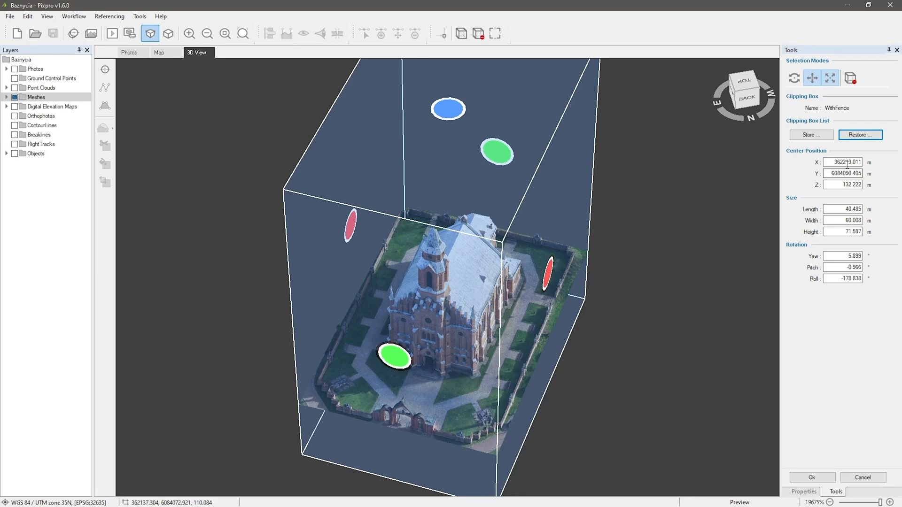
click(860, 135)
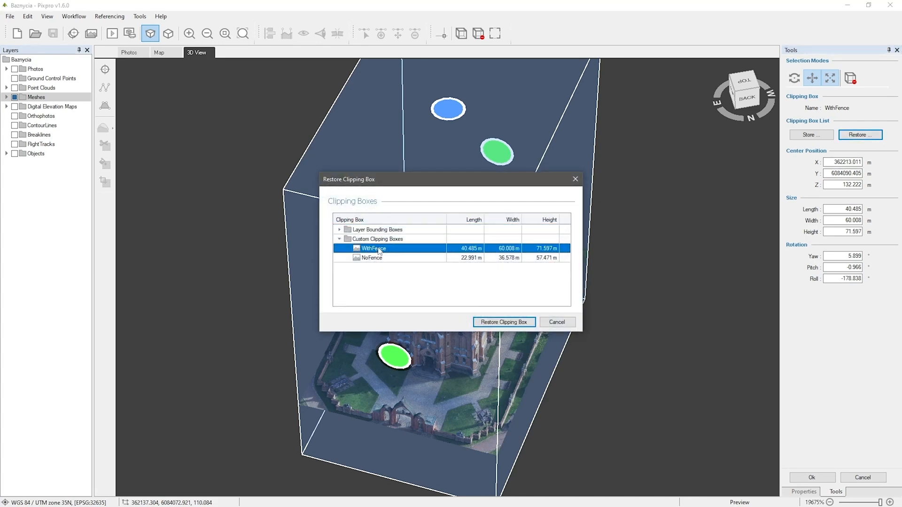
click(503, 322)
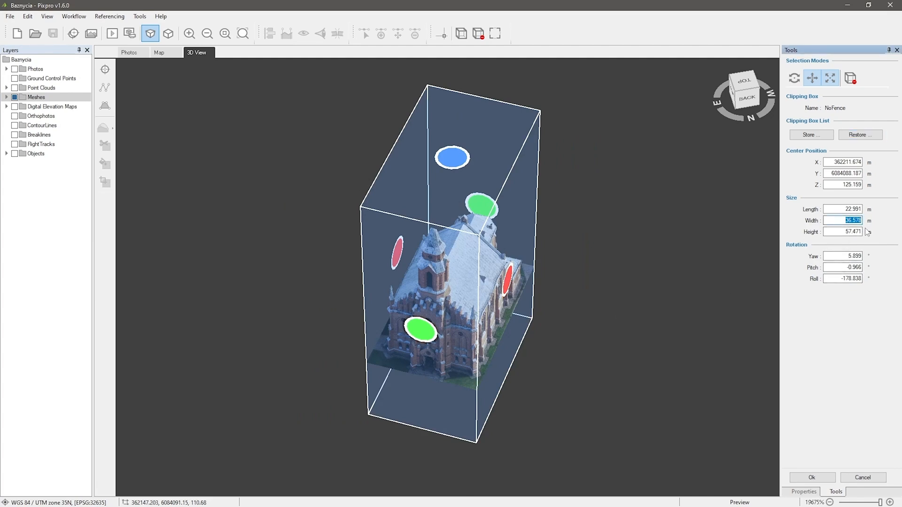
Step: Enter width 50 and length 40 in the clipping box Size fields
text(50)
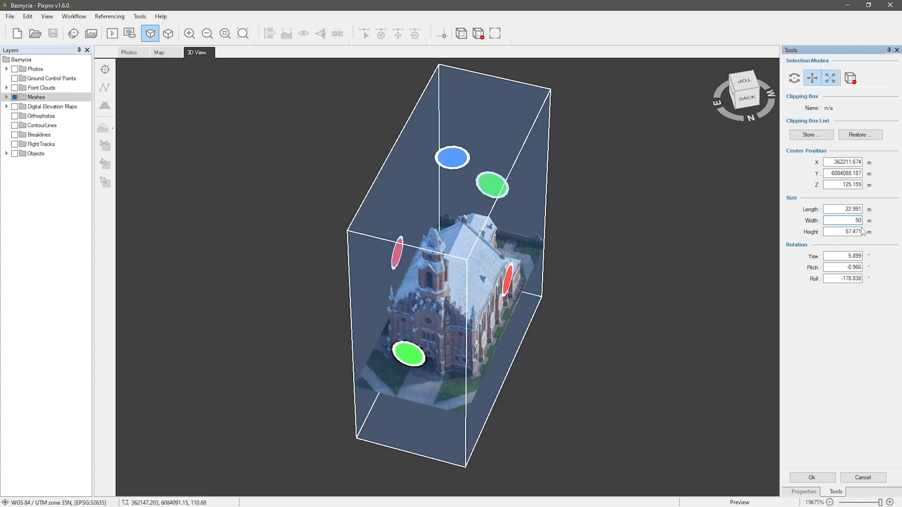
triple_click(842, 209)
text(40)
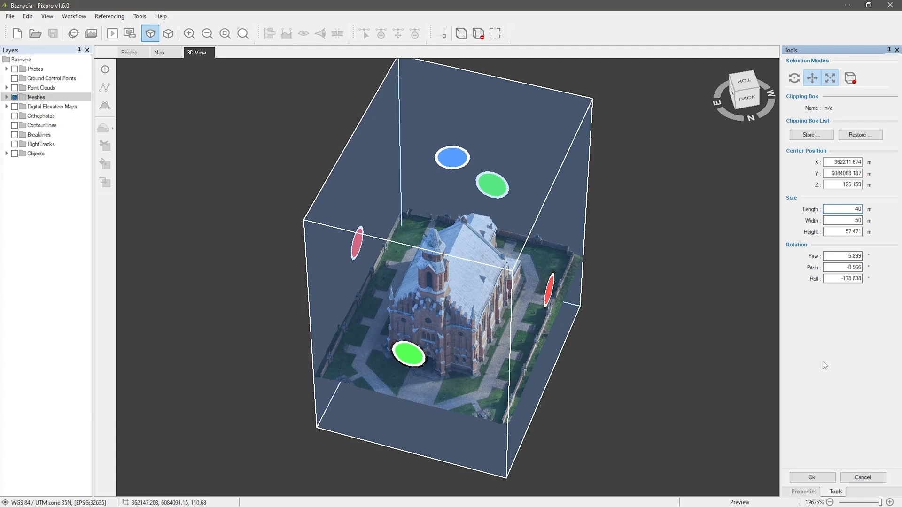
mouse_move(848, 323)
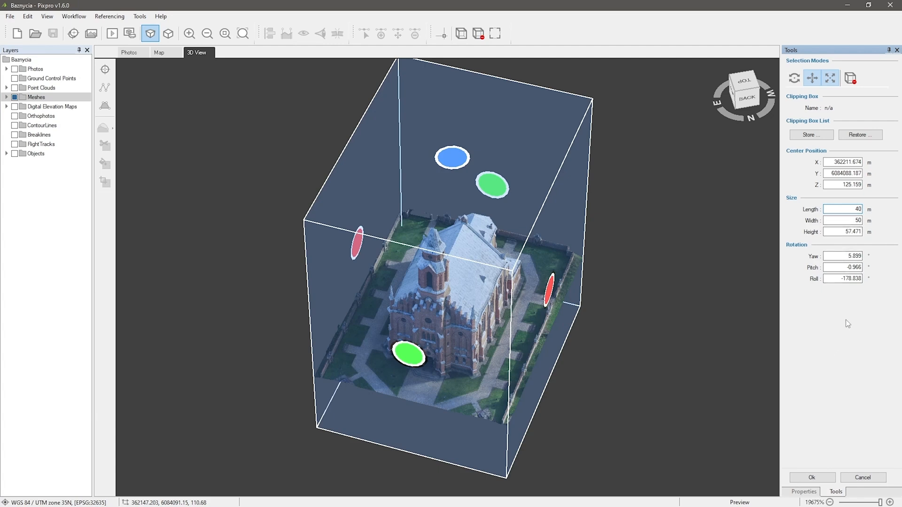
click(844, 231)
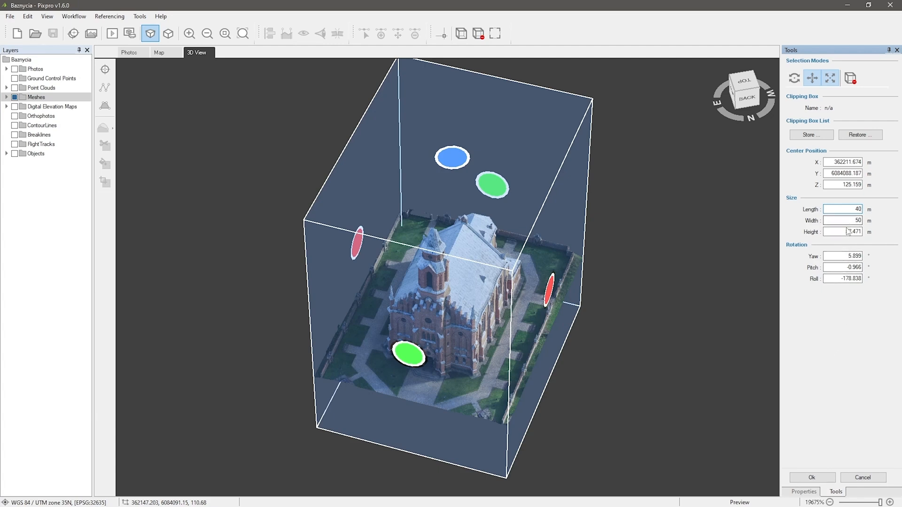
triple_click(843, 231)
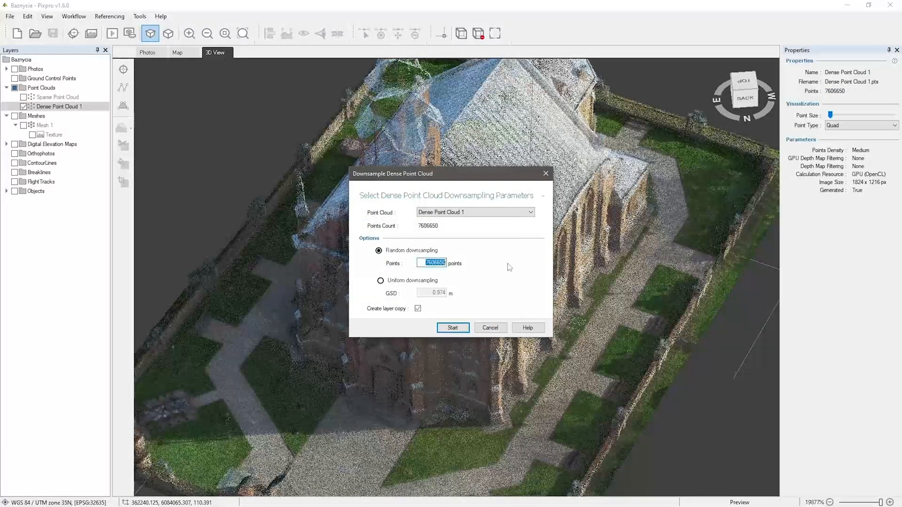
Step: Randomly downsample Dense Point Cloud 1 to 500,000 points as a layer copy
text(500000)
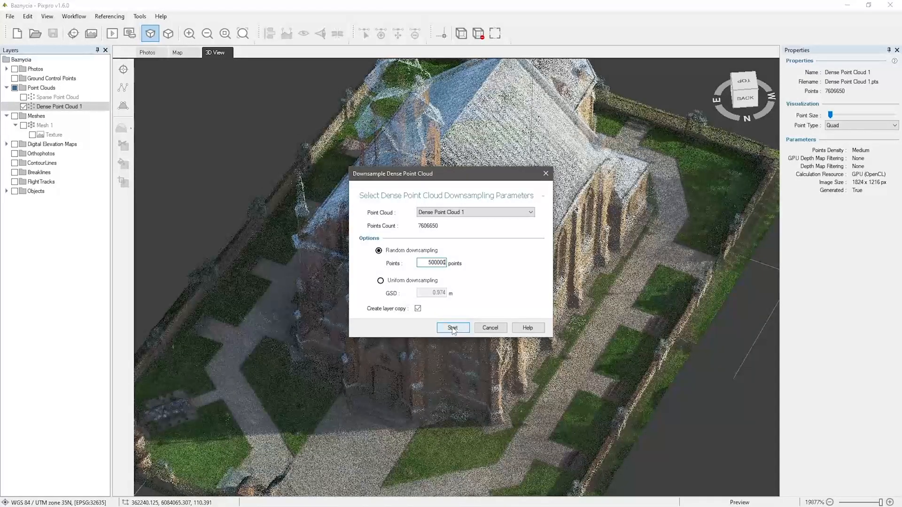
click(453, 327)
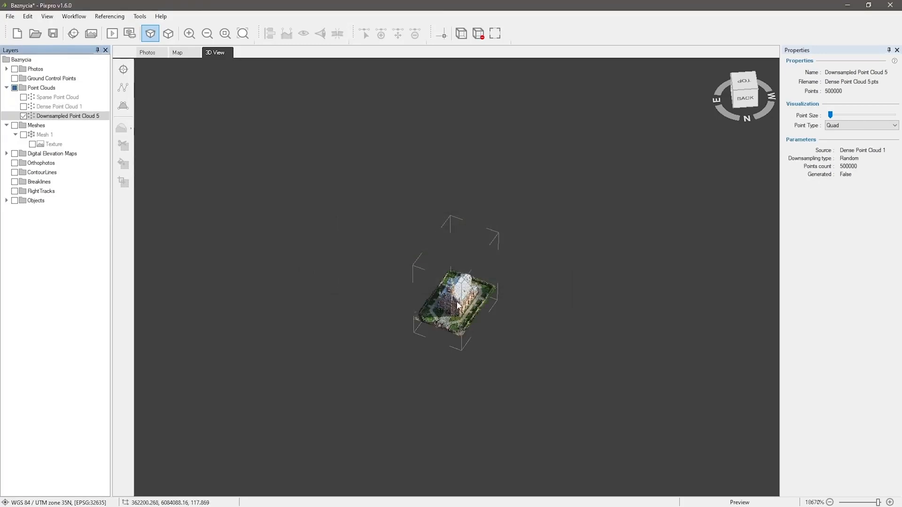
scroll(up, 3)
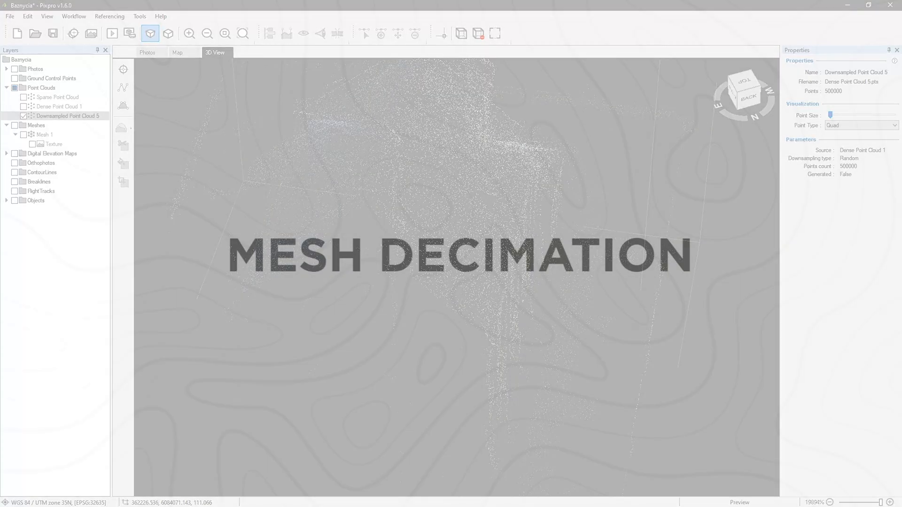
Step: Decimate Mesh 1 to 25% of its faces as layer copy Decimated Mesh 12
click(25, 134)
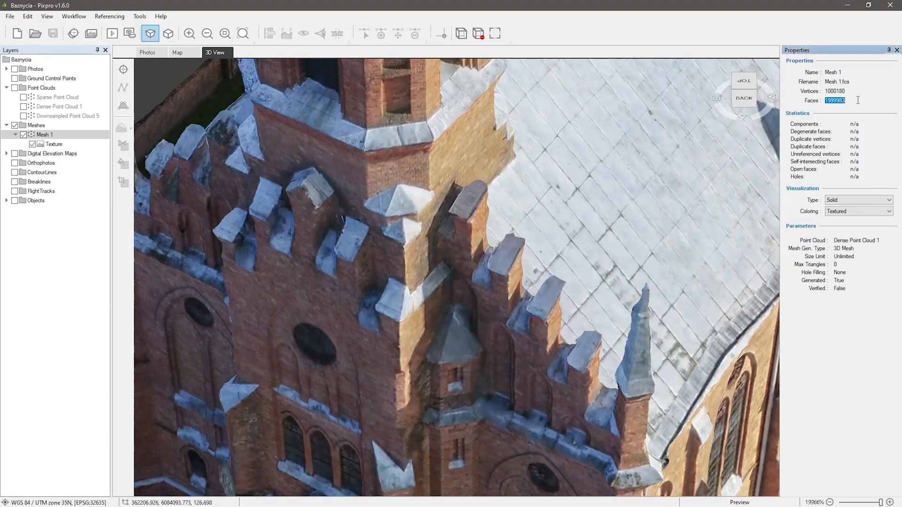
click(33, 144)
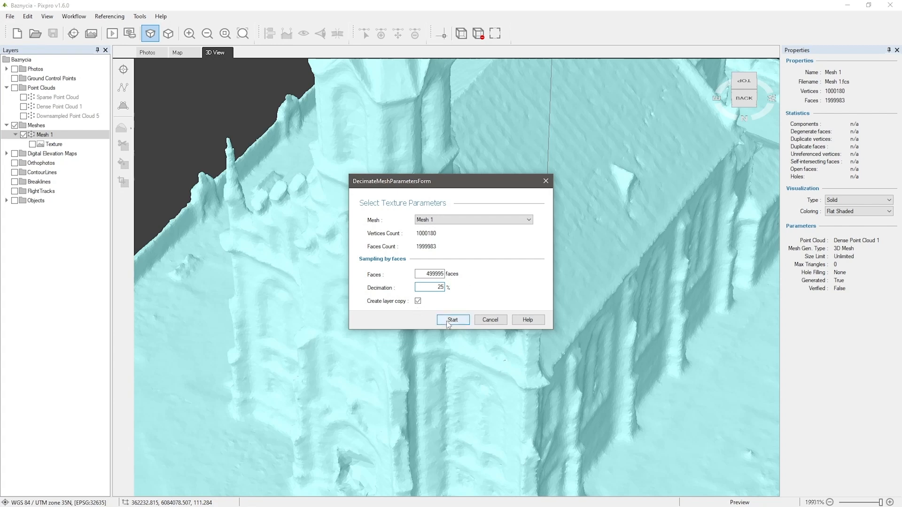
click(453, 320)
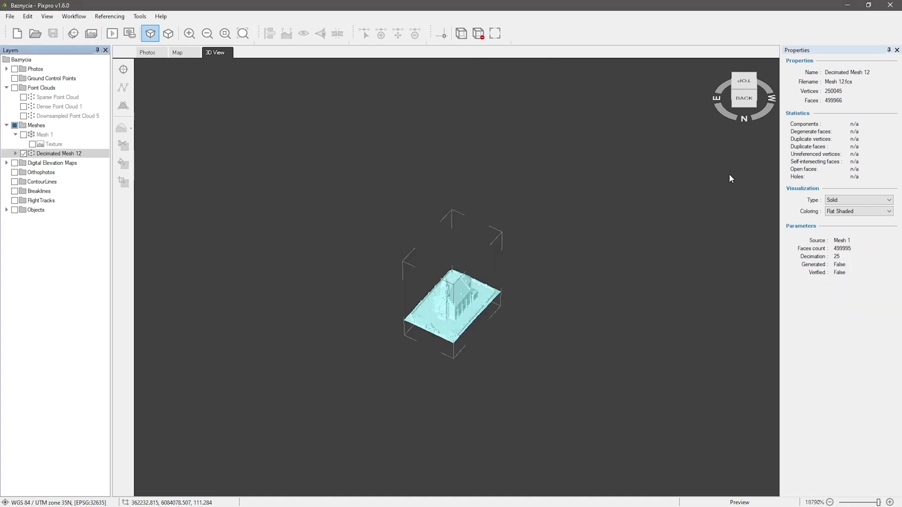
double_click(833, 101)
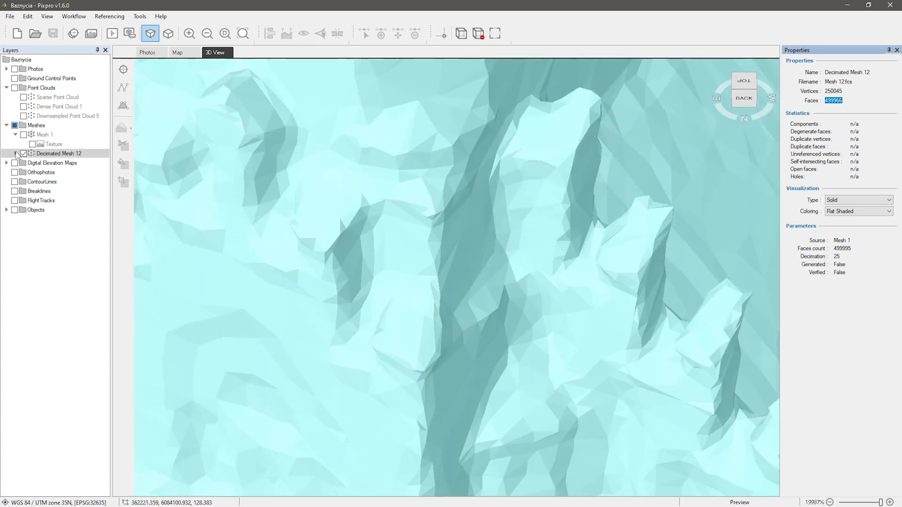
click(53, 163)
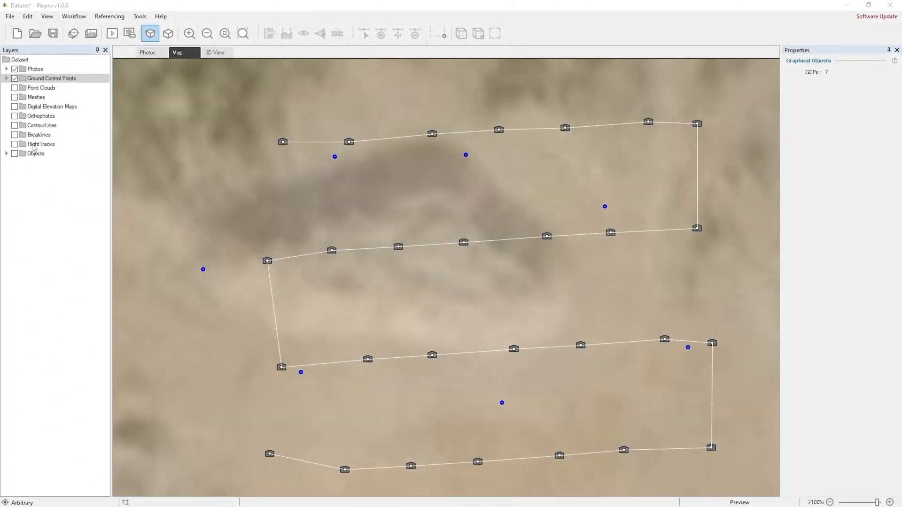
Step: Check the Photos layer properties, then open GCP5 in Edit Ground Control Point
click(6, 69)
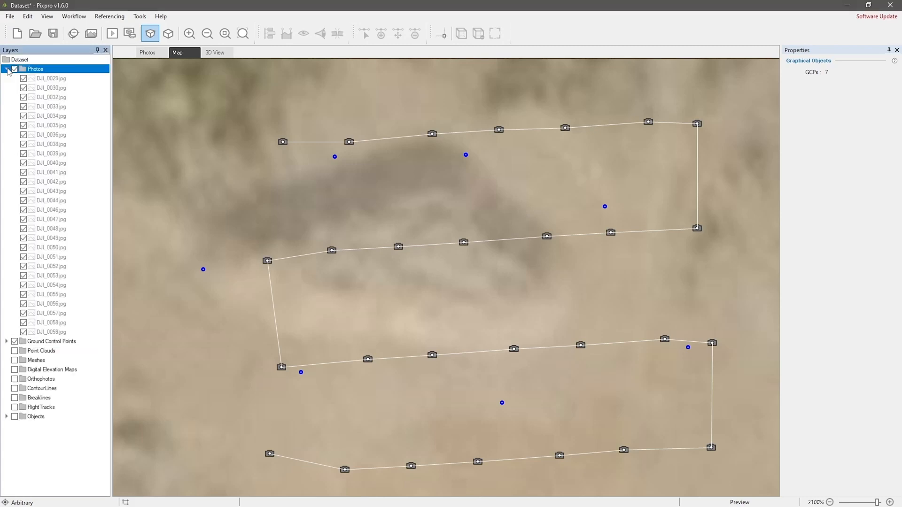
click(35, 69)
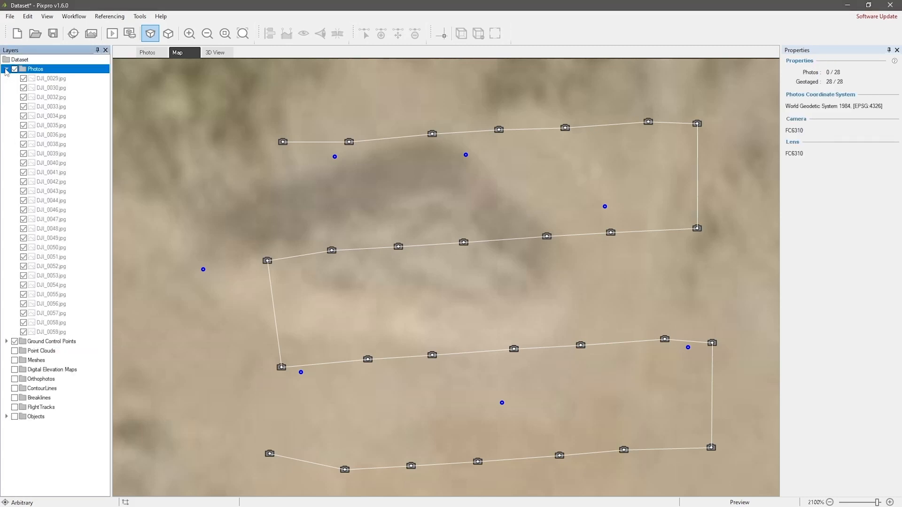
click(5, 69)
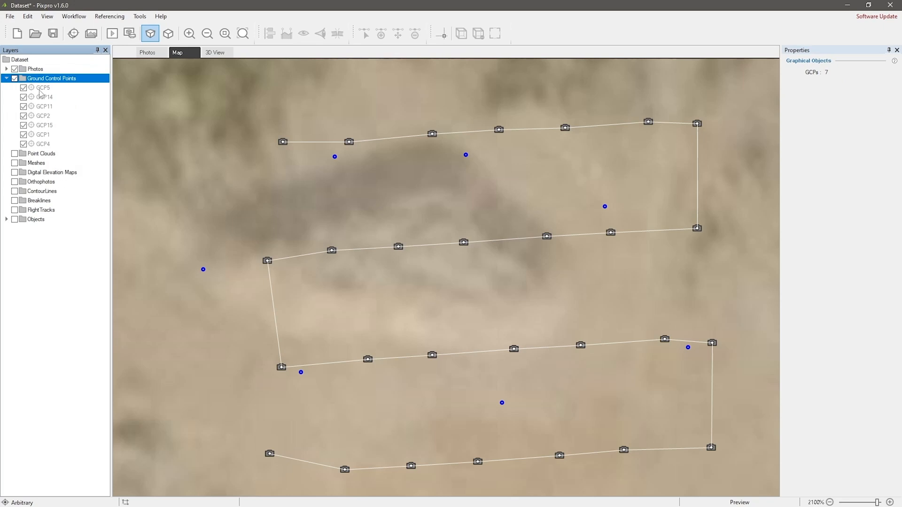
double_click(42, 87)
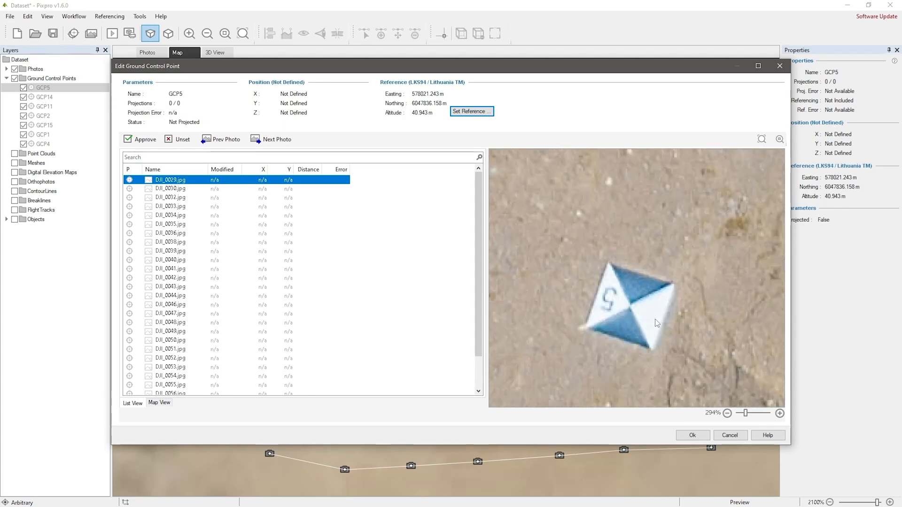
Step: Mark GCP5's target centre in each photo where it appears
click(624, 300)
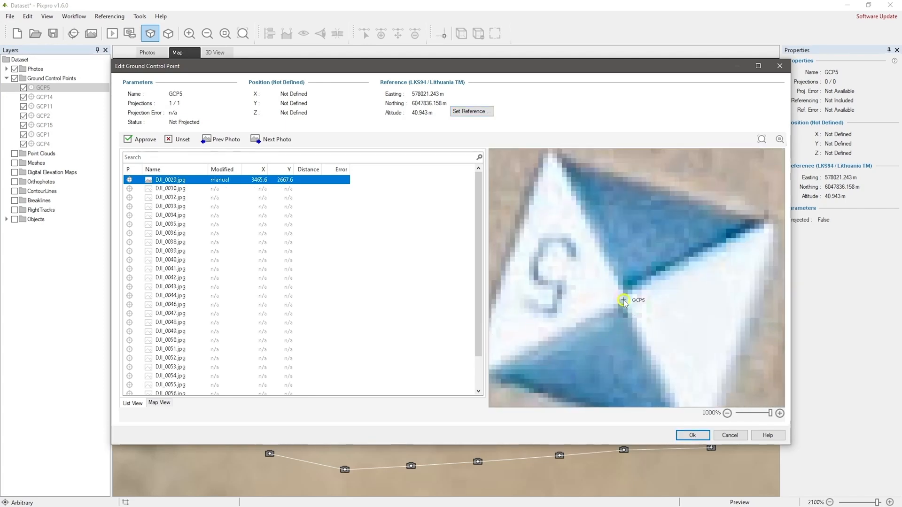
click(171, 189)
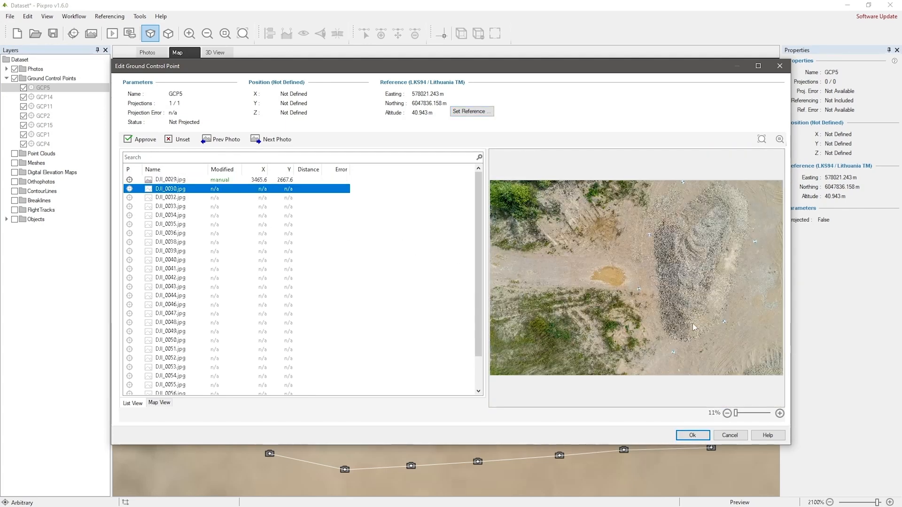
click(780, 413)
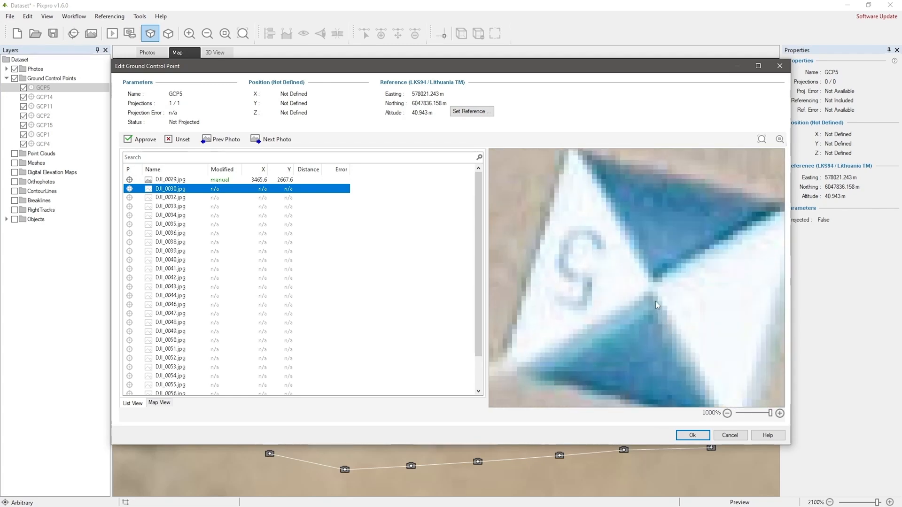
click(651, 289)
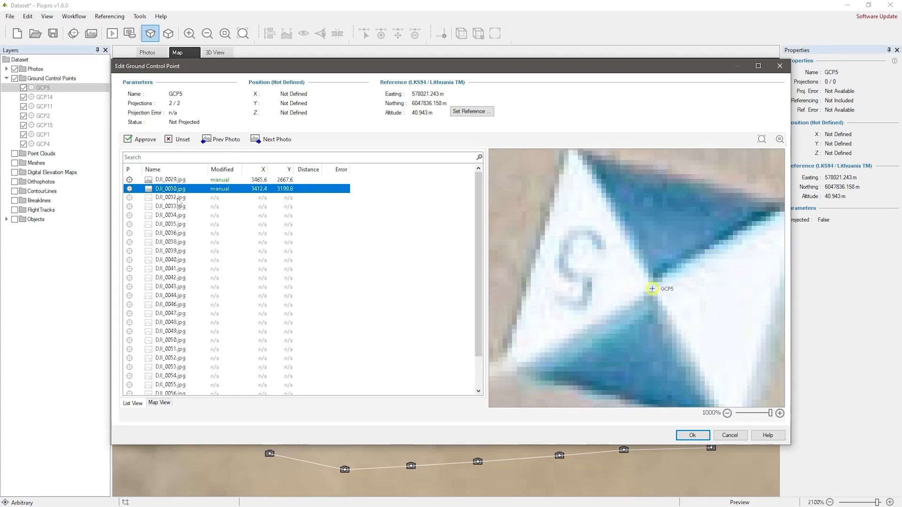
click(171, 198)
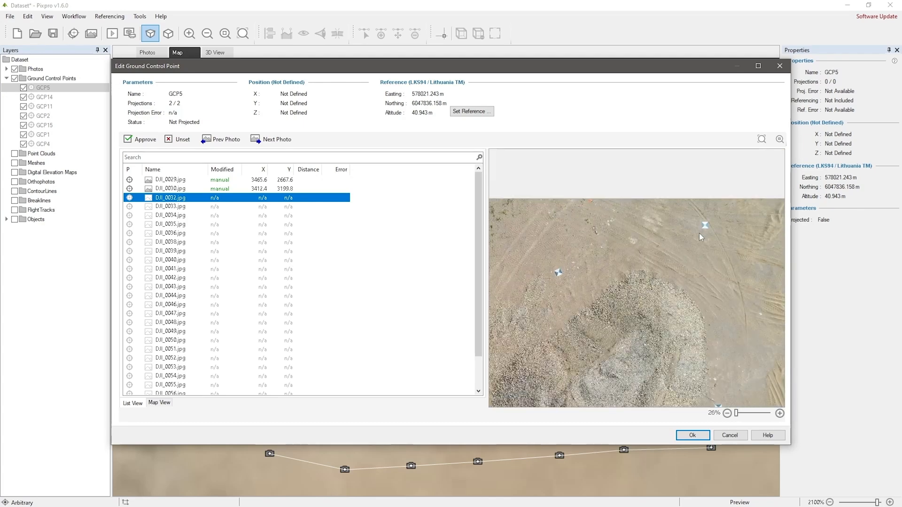
click(170, 207)
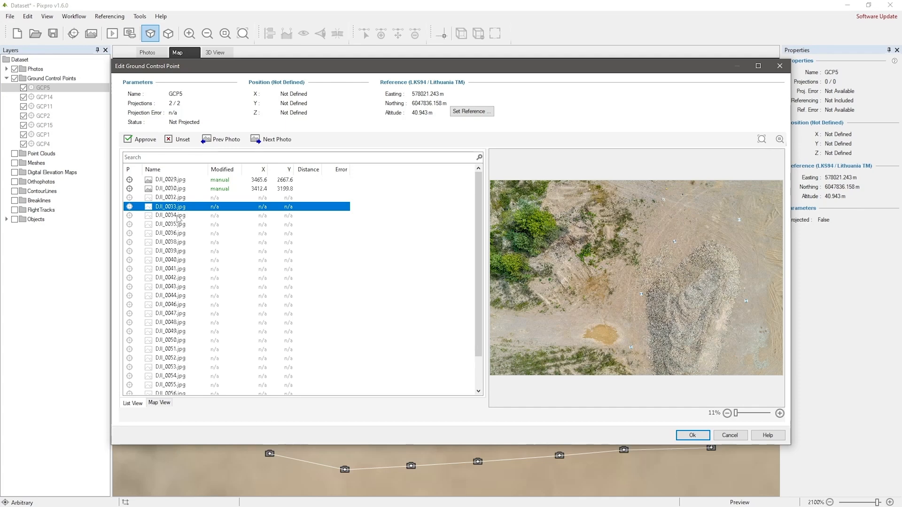
click(171, 233)
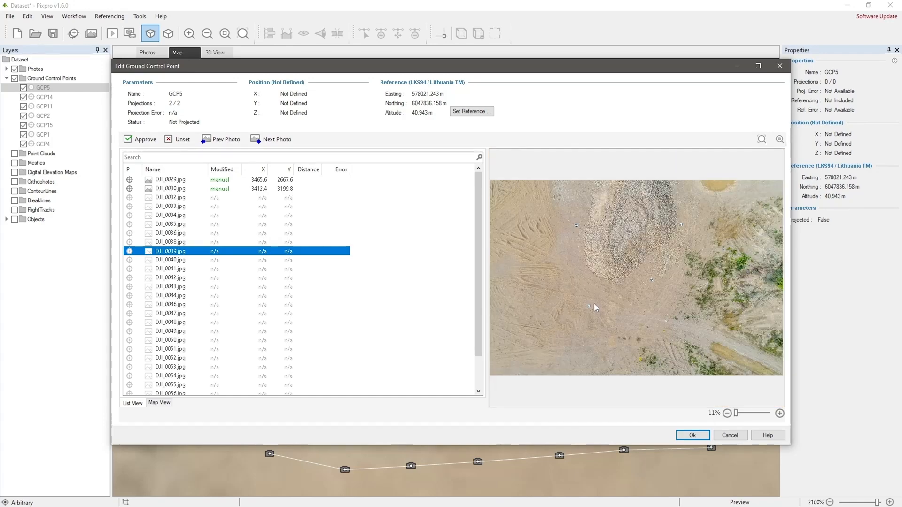
click(275, 139)
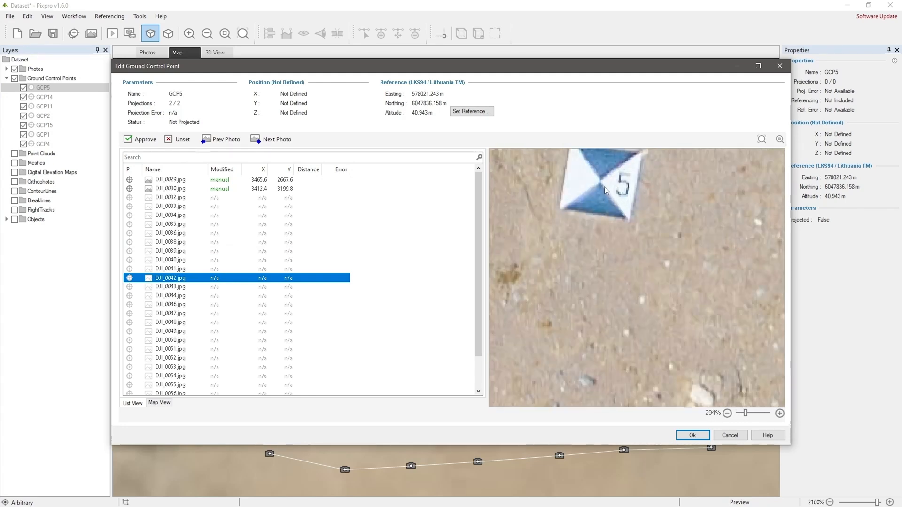
click(601, 182)
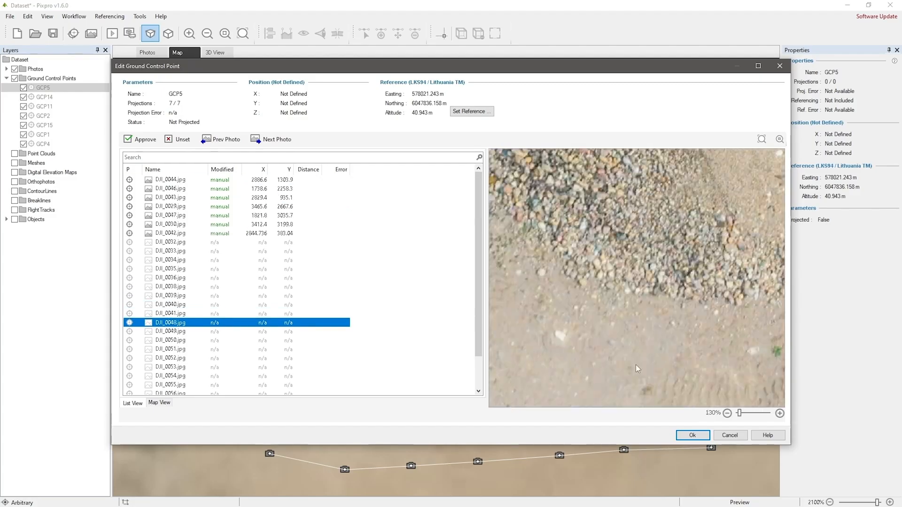
Step: Step through GCP14, GCP11, GCP2, GCP15 and GCP4, then close the point editor
click(43, 97)
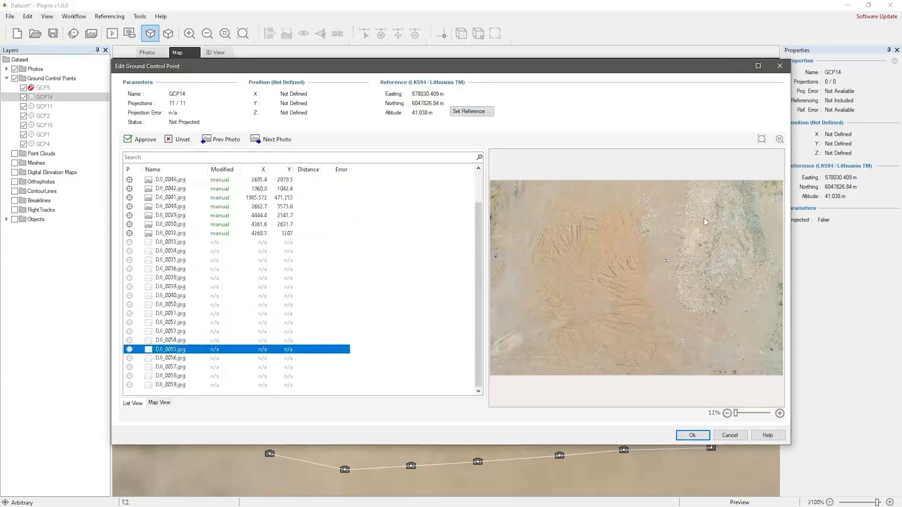
click(41, 107)
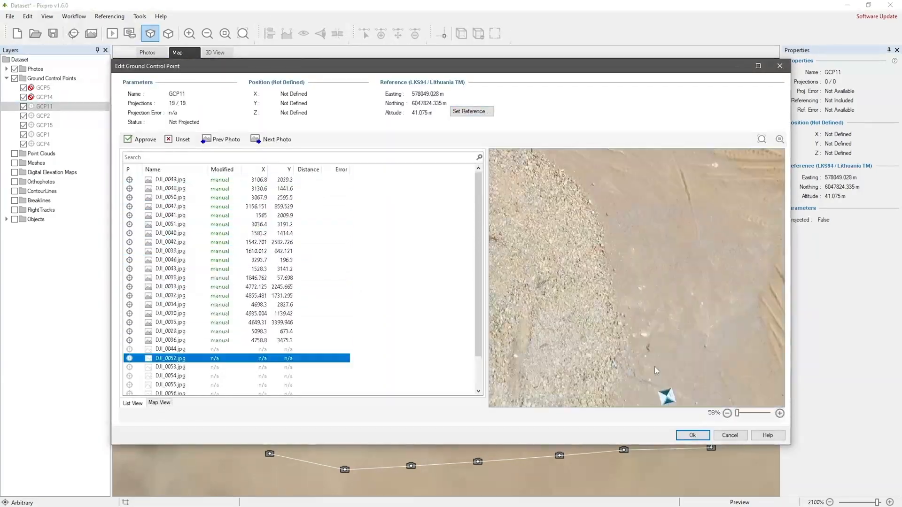
click(41, 116)
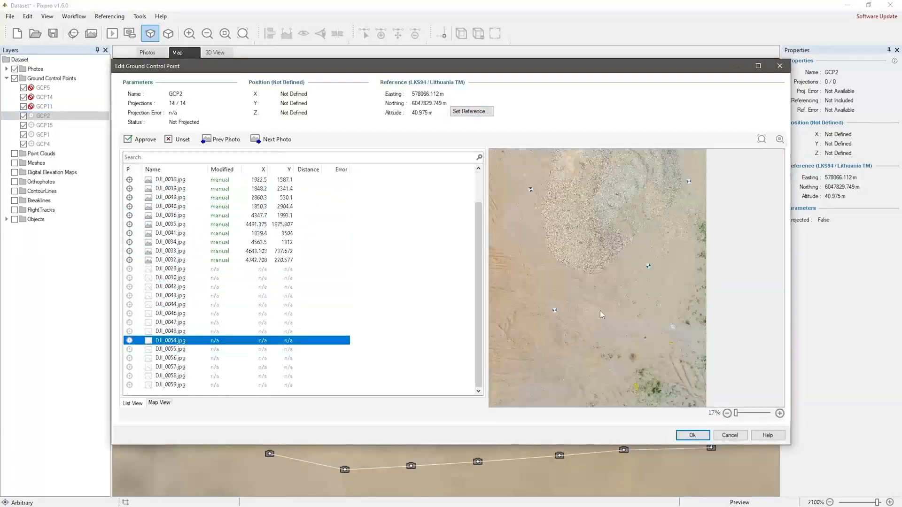
click(41, 125)
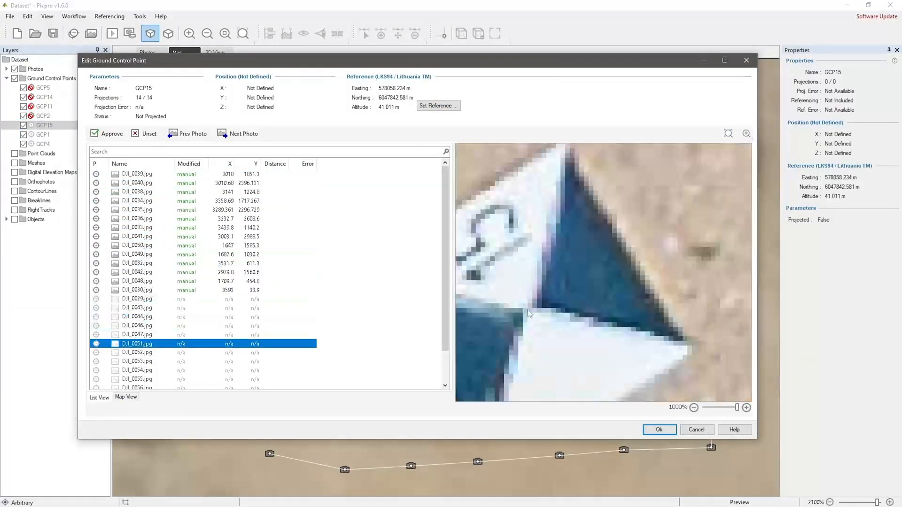
click(41, 134)
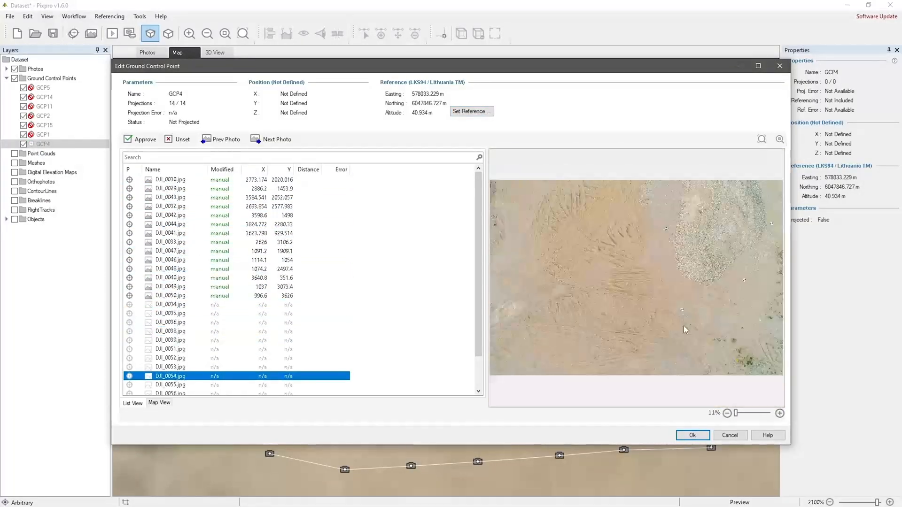
click(692, 435)
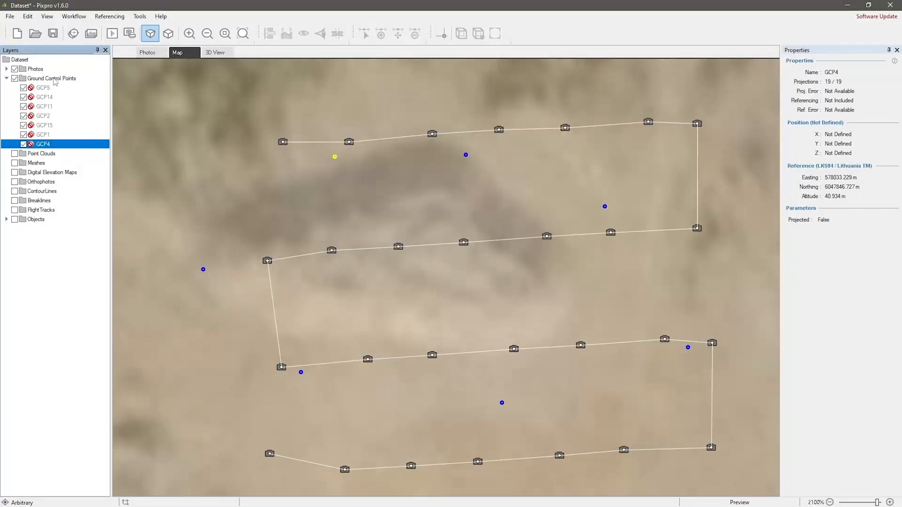
click(74, 15)
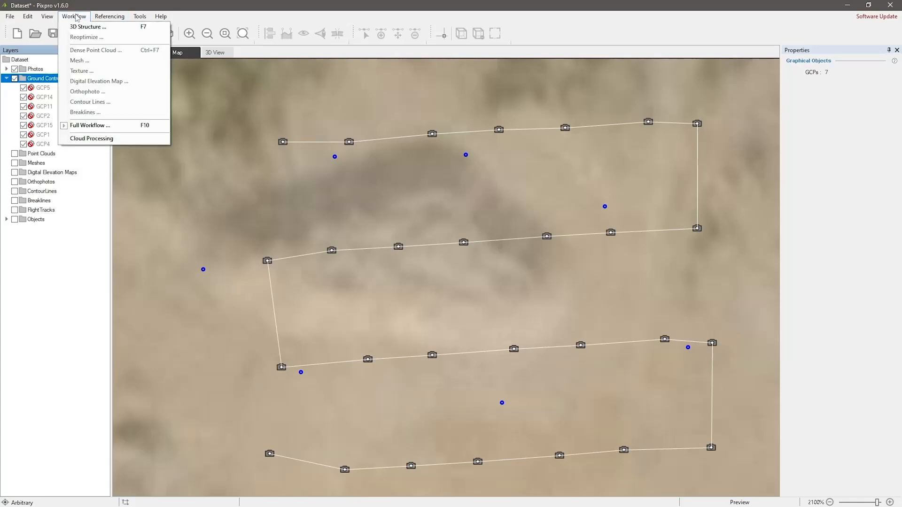
mouse_move(90, 126)
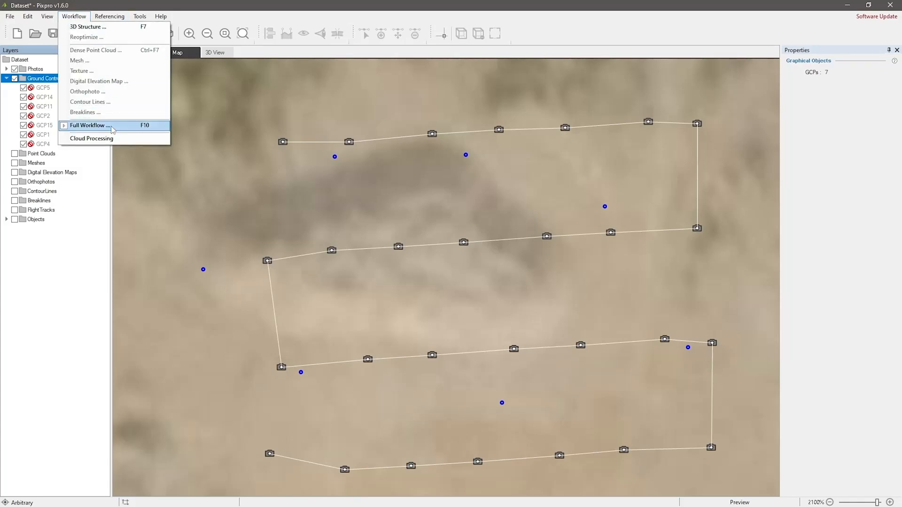
Step: Run the Full Workflow batch with all steps, including Generate Contour Lines, enabled
click(89, 125)
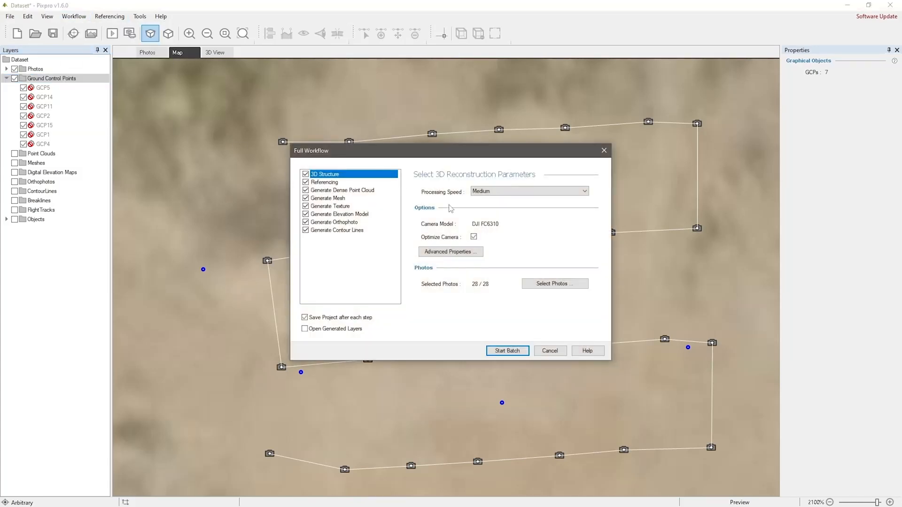
mouse_move(442, 211)
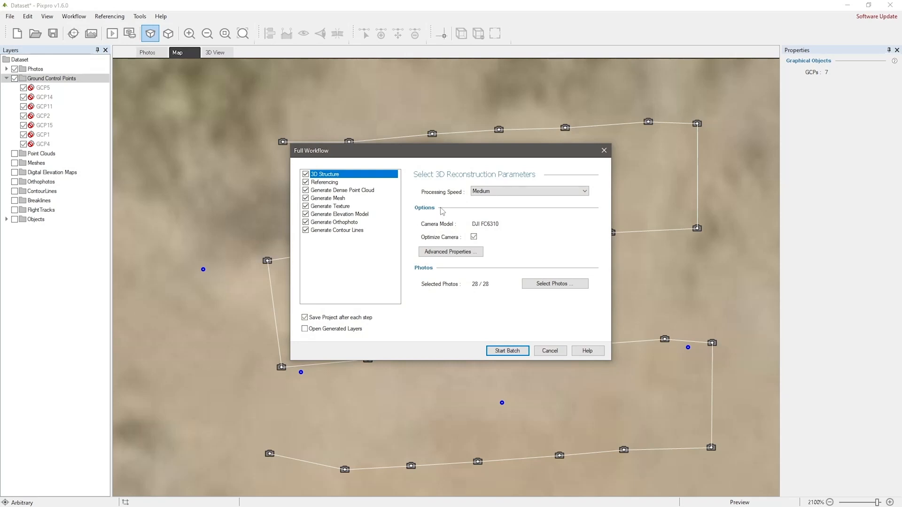
mouse_move(418, 216)
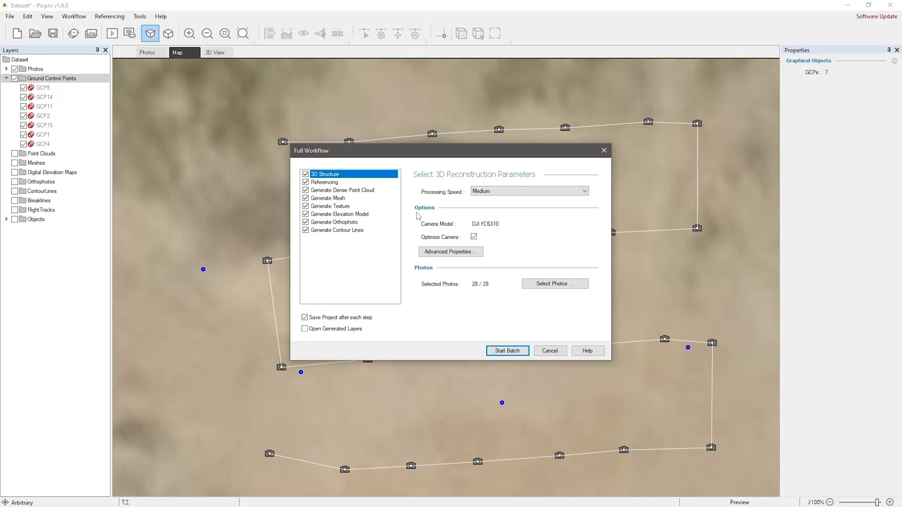
click(336, 230)
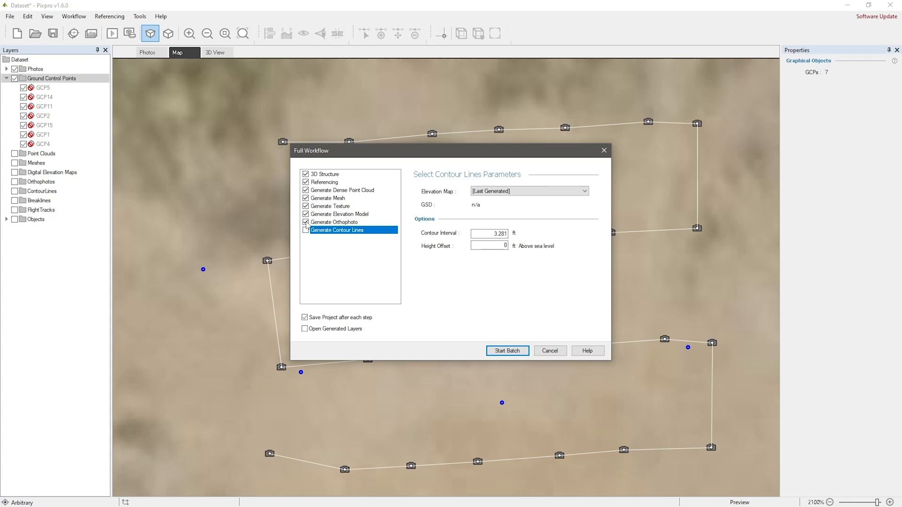
click(335, 221)
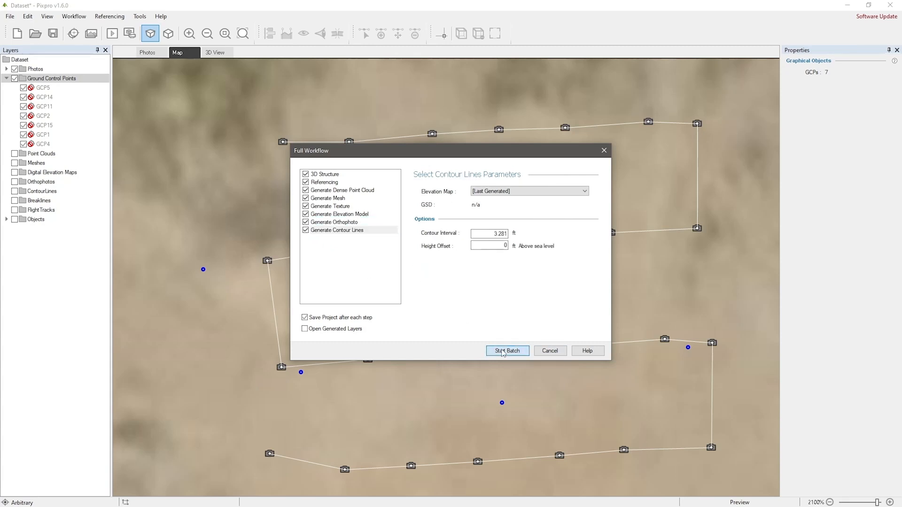
click(507, 351)
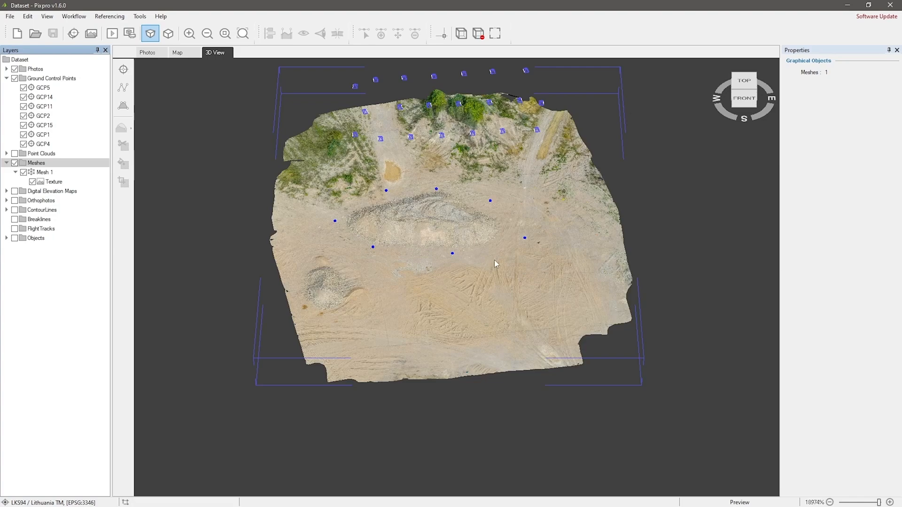
Step: Build Mesh 2 from Dense Point Cloud 1 with Mesh Type set to 2.5D
scroll(up, 3)
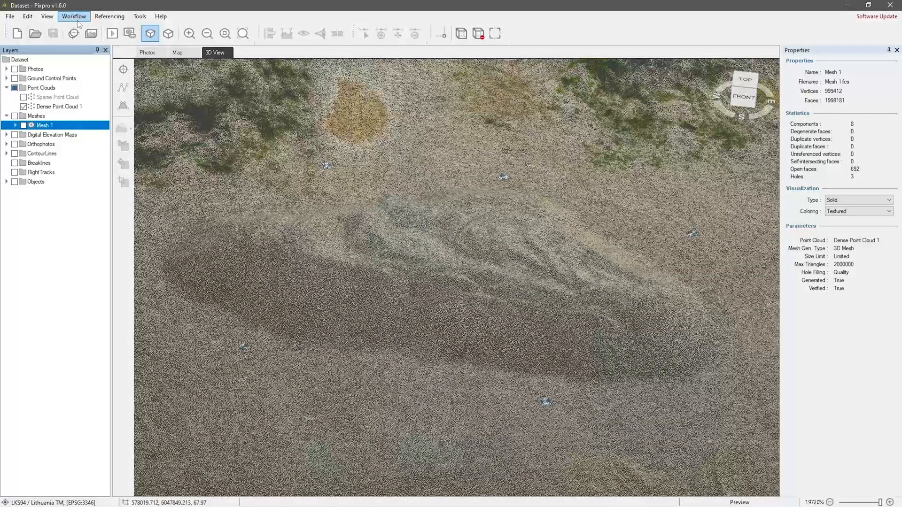
click(74, 16)
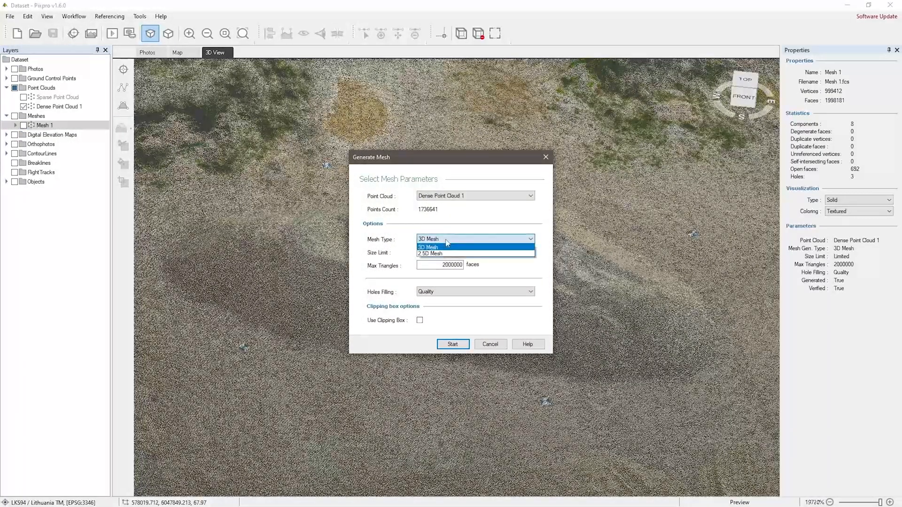
click(430, 253)
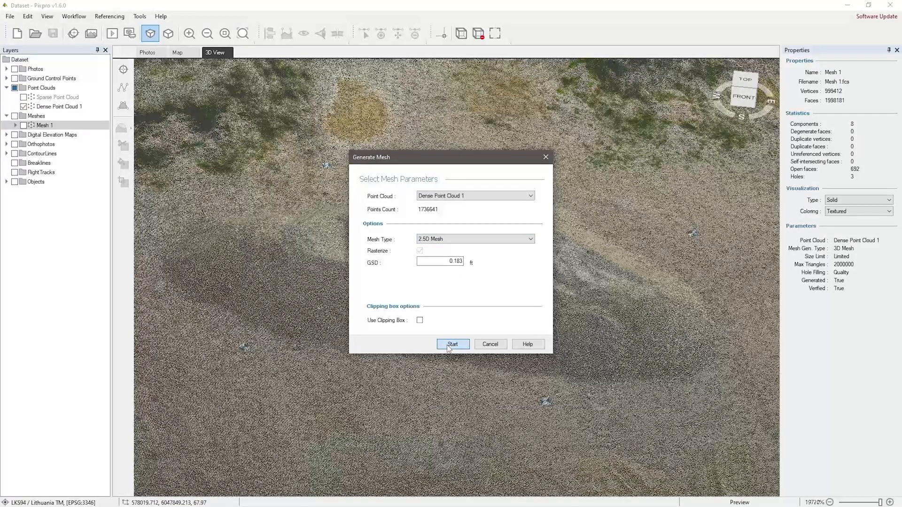
click(453, 344)
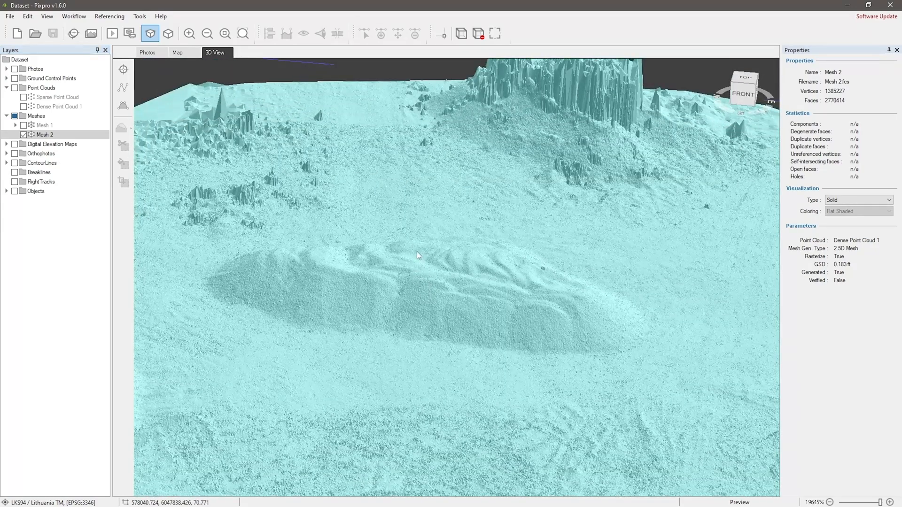
scroll(up, 3)
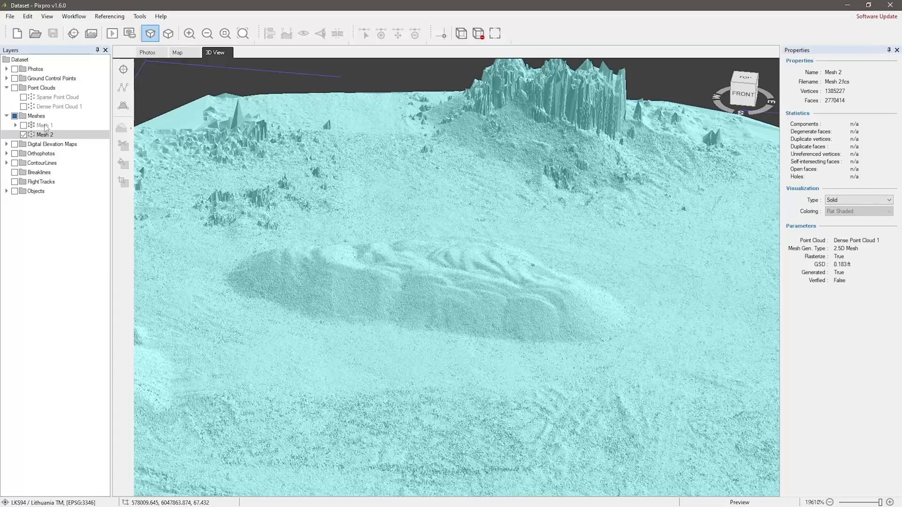
Step: Generate an 8192×8192 photo texture for Mesh 2 from 28 photos
click(74, 16)
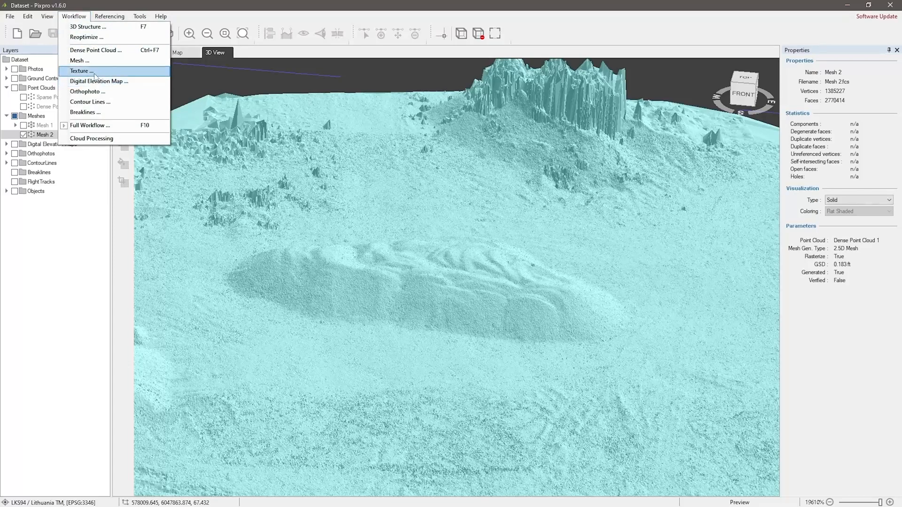
click(80, 71)
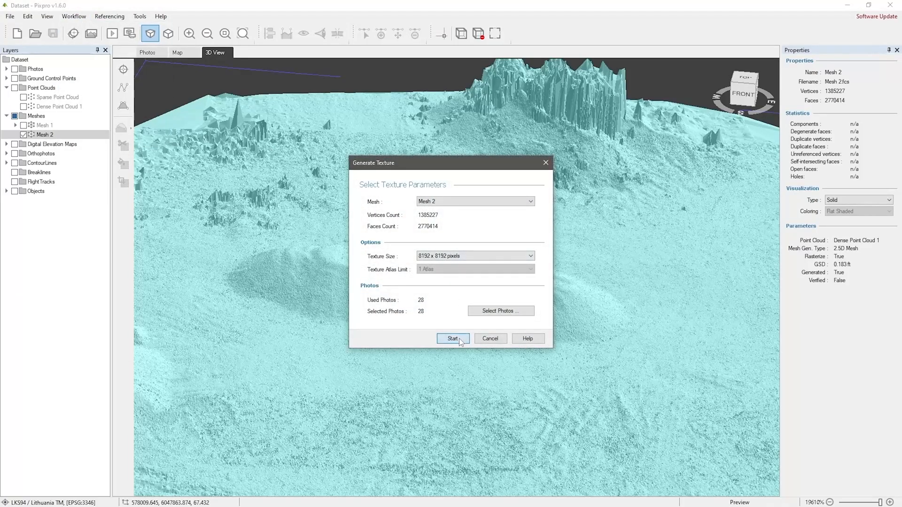
click(451, 338)
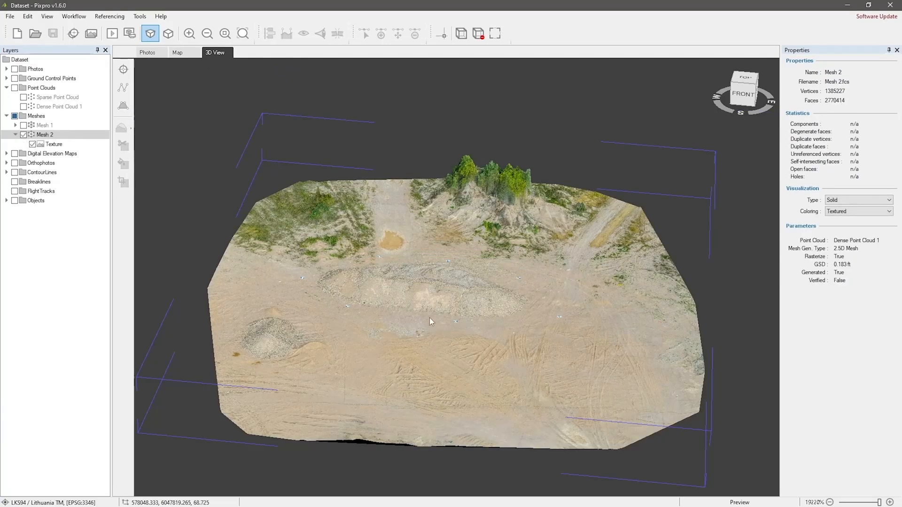
scroll(up, 3)
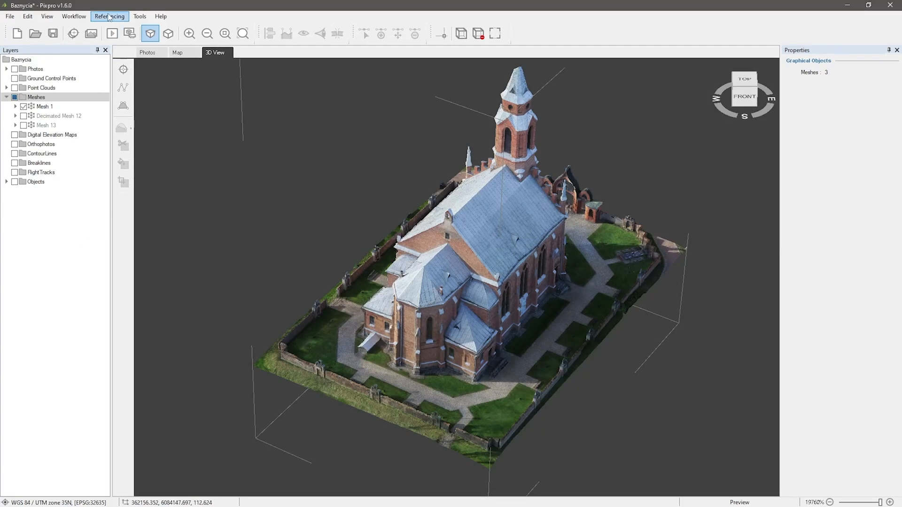
Step: Switch Baznycia to LKS94 / Lithuania TM, then restore the WithFence clipping box
click(109, 16)
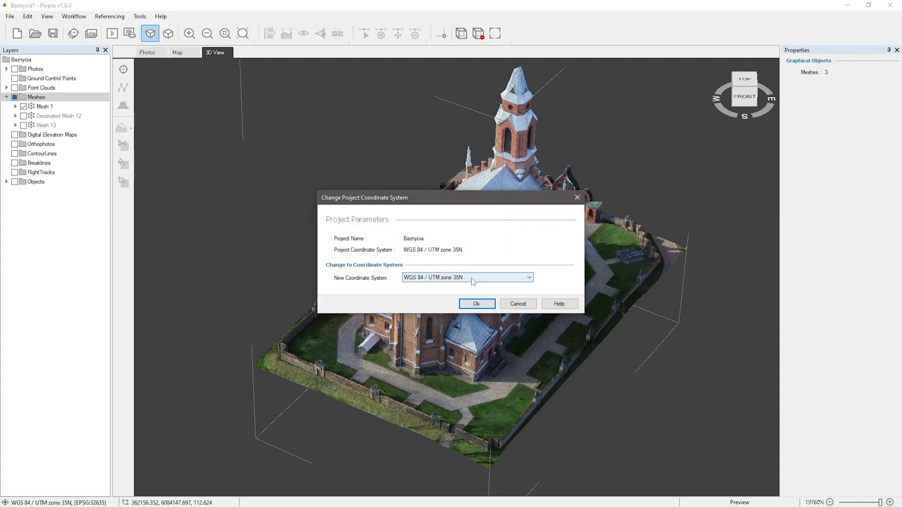
click(528, 277)
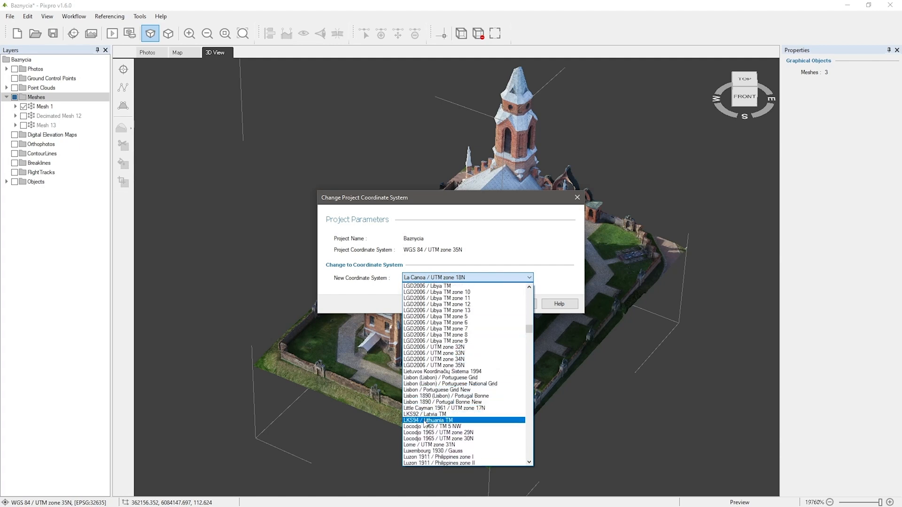
click(428, 421)
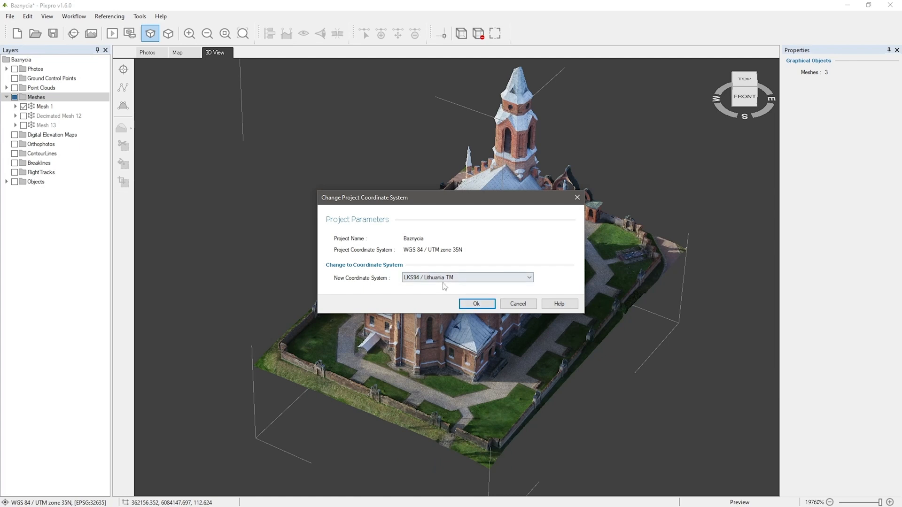
click(476, 304)
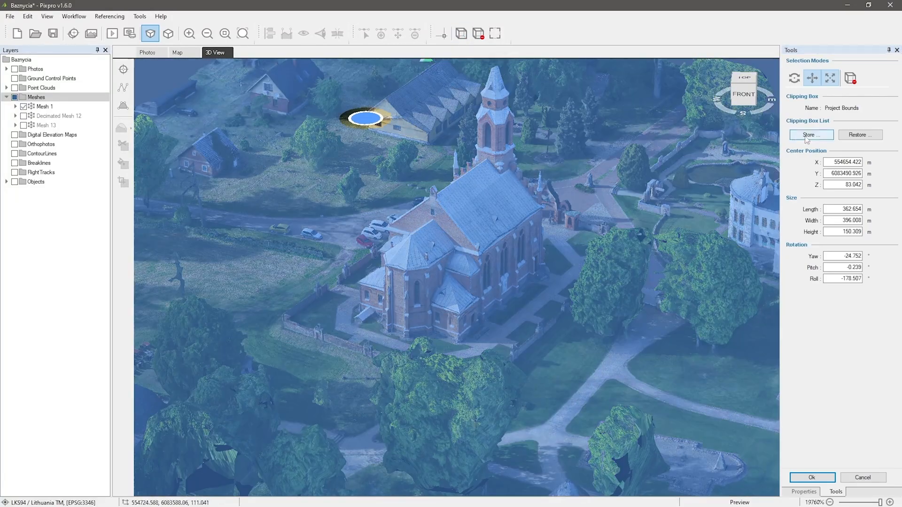
click(859, 134)
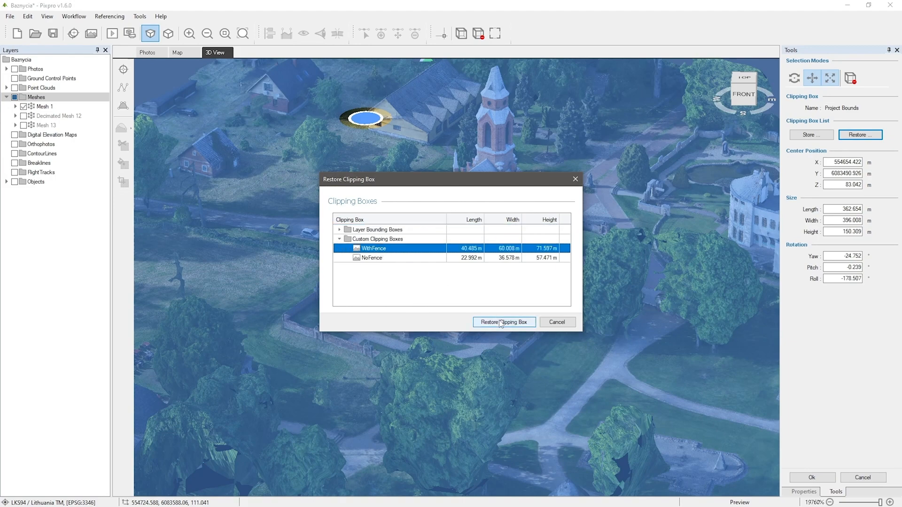
click(504, 323)
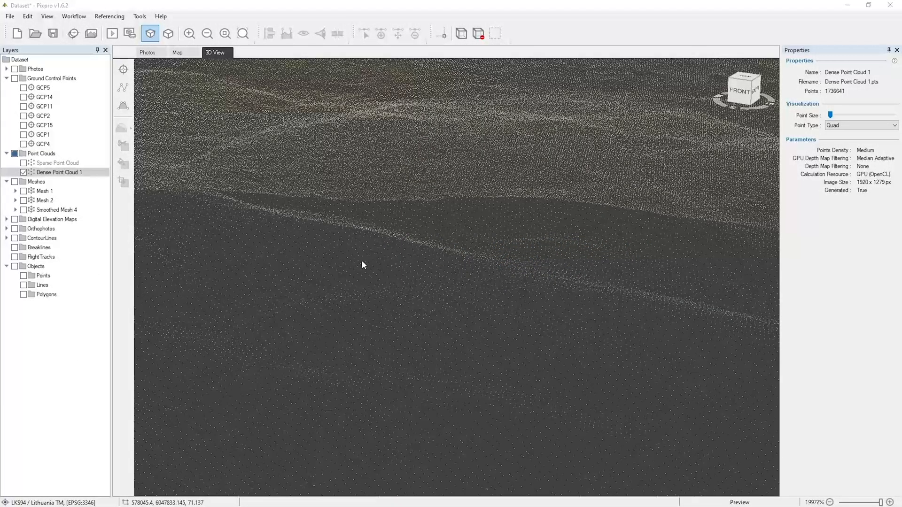
Step: Run Smooth Point Cloud on Dense Point Cloud 1
right_click(59, 172)
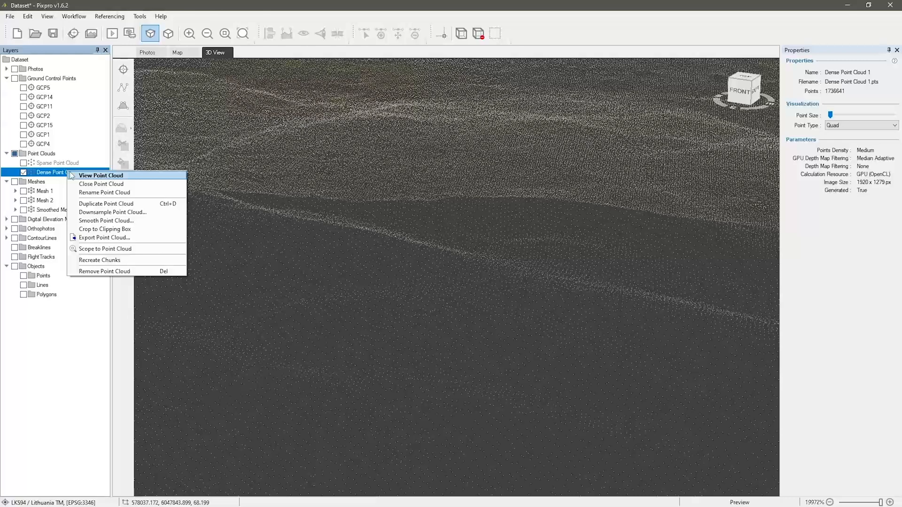
mouse_move(104, 229)
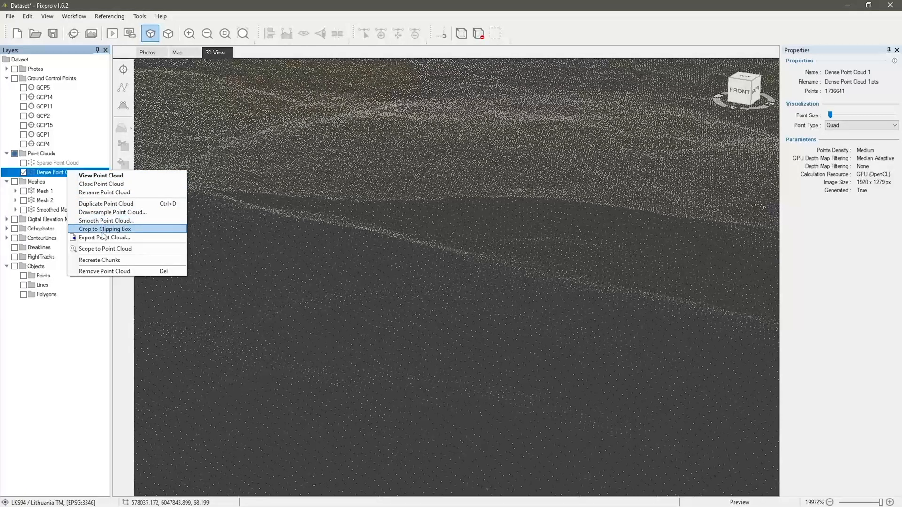
mouse_move(105, 221)
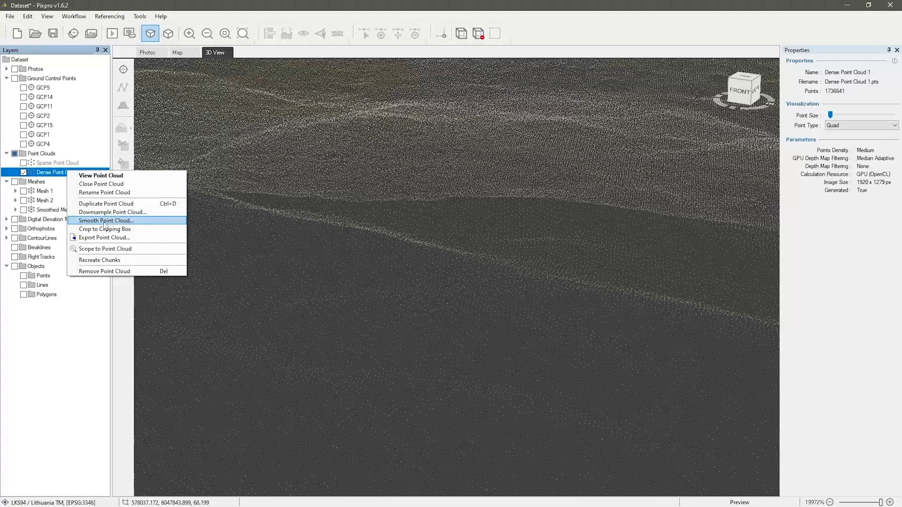
click(105, 220)
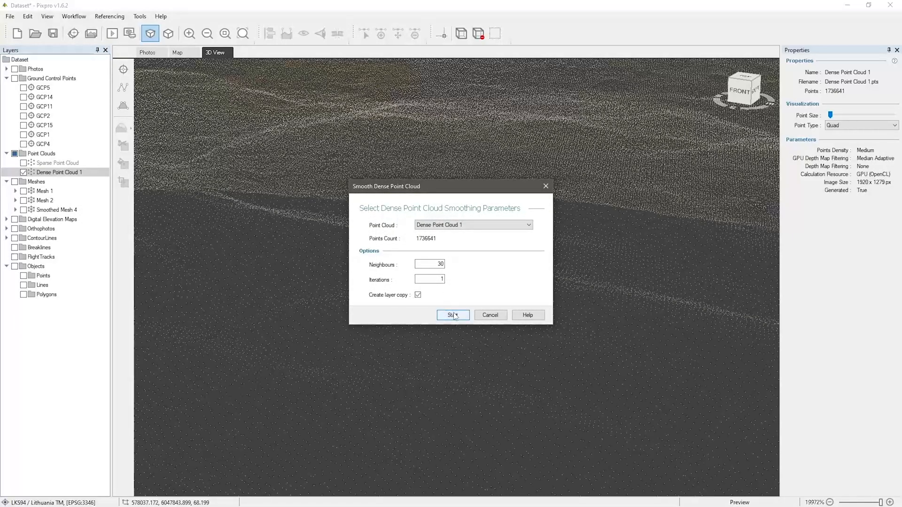
click(453, 315)
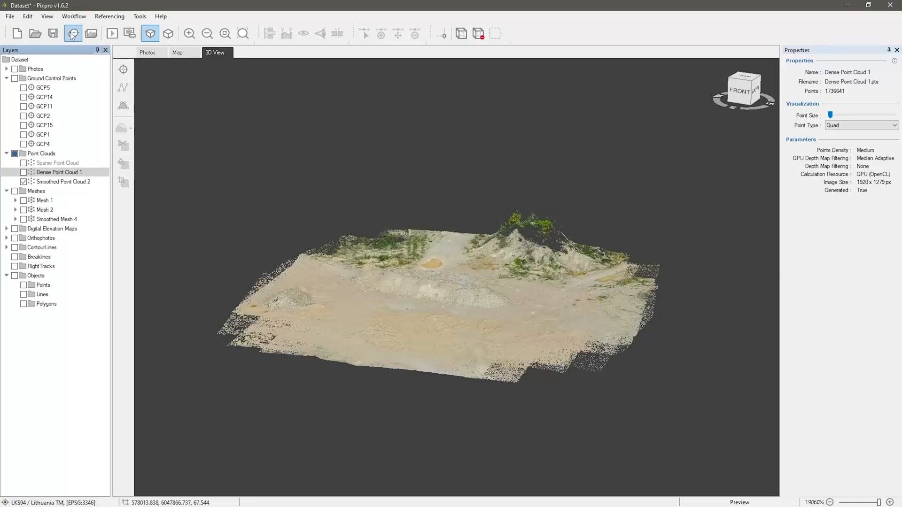
Step: Restore the close-up viewport and toggle between the original and smoothed point clouds
click(46, 16)
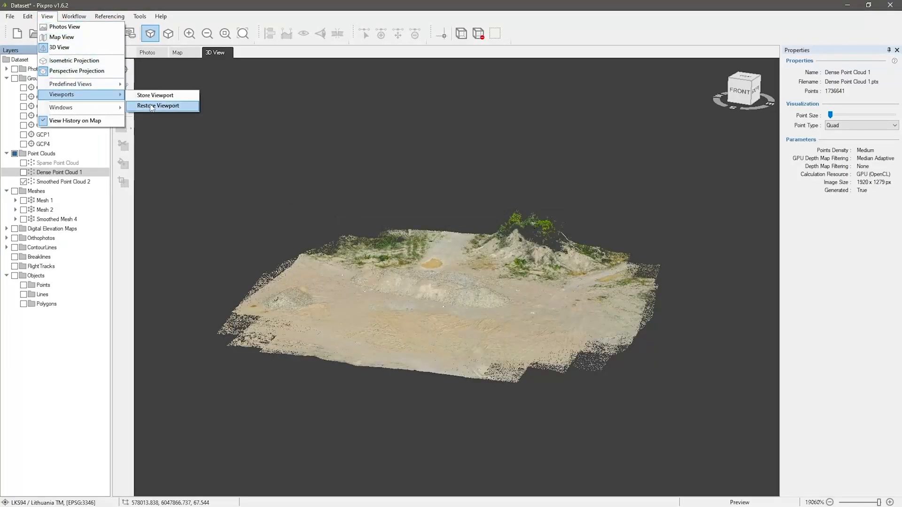
click(159, 106)
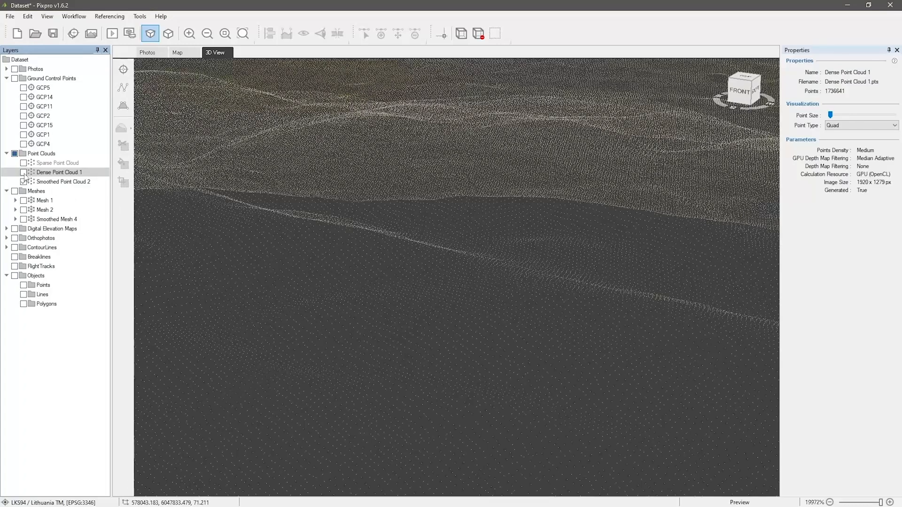
click(24, 172)
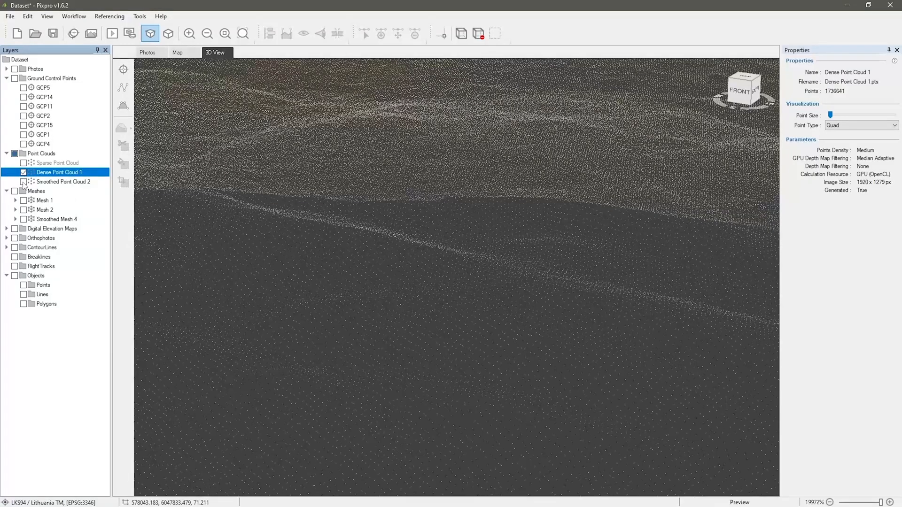
click(63, 182)
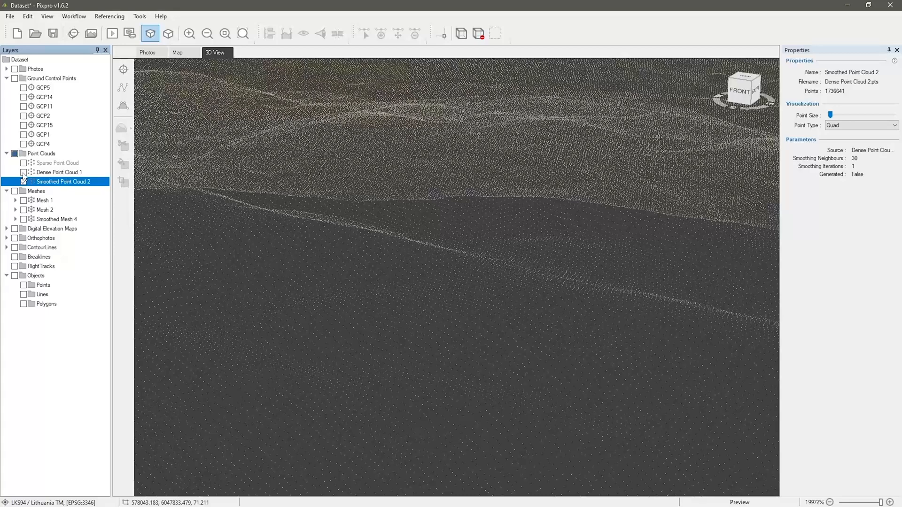
click(59, 172)
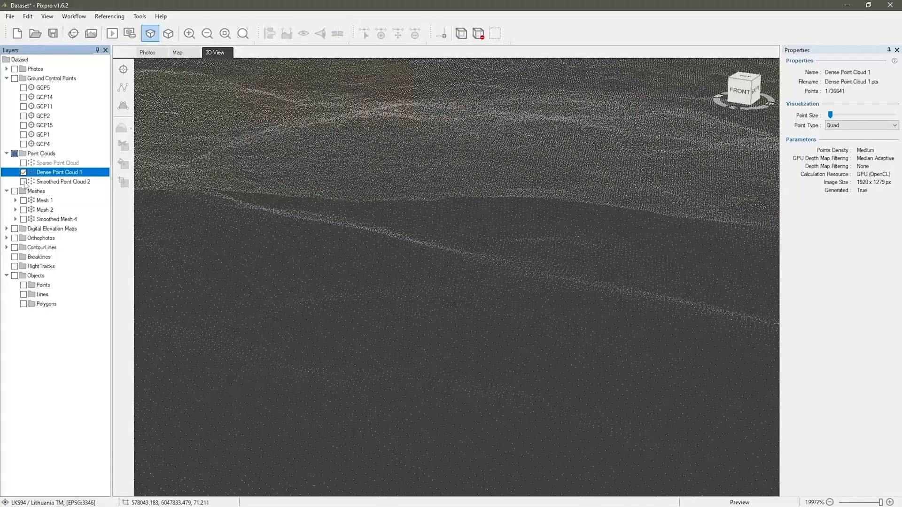
click(64, 181)
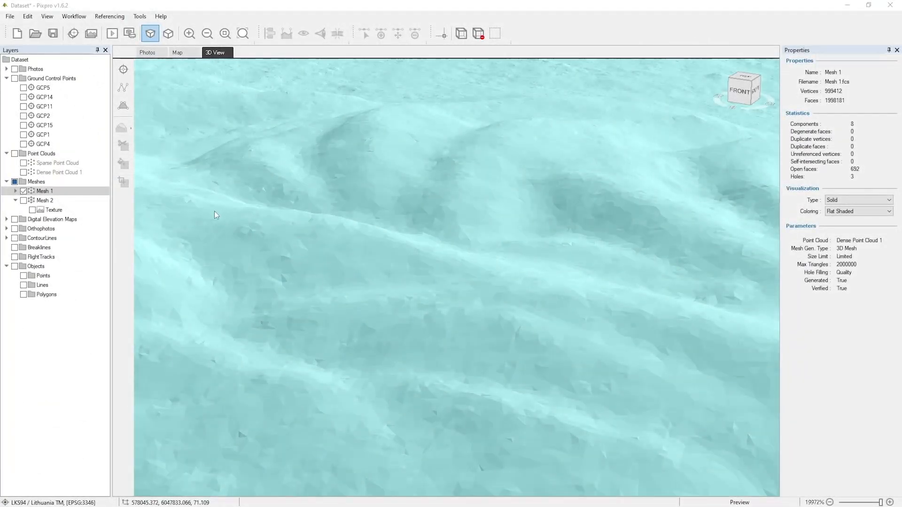
Step: Smooth Mesh 1 with 2 iterations to create a smoothed copy
right_click(45, 190)
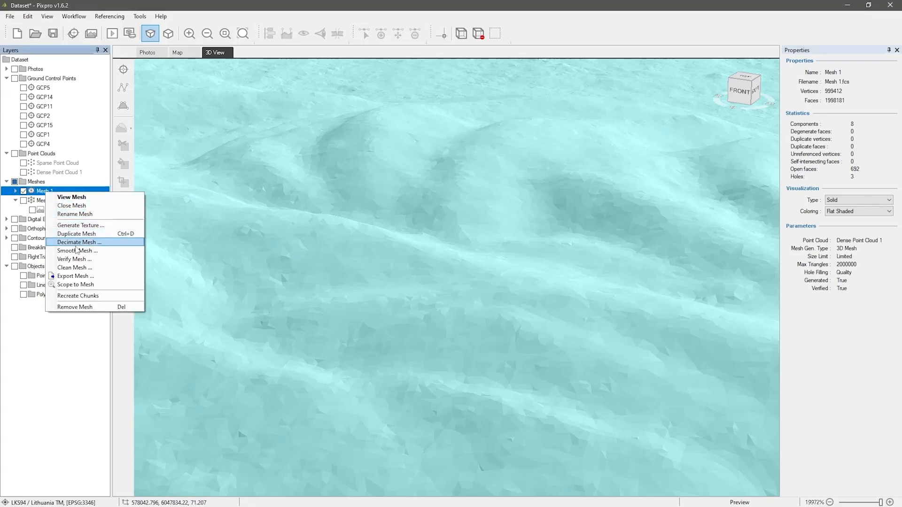
mouse_move(77, 250)
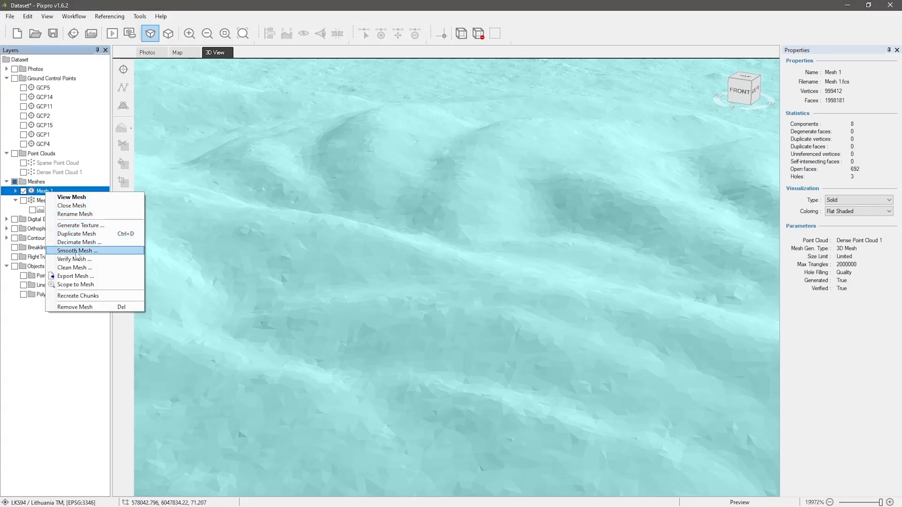
click(77, 251)
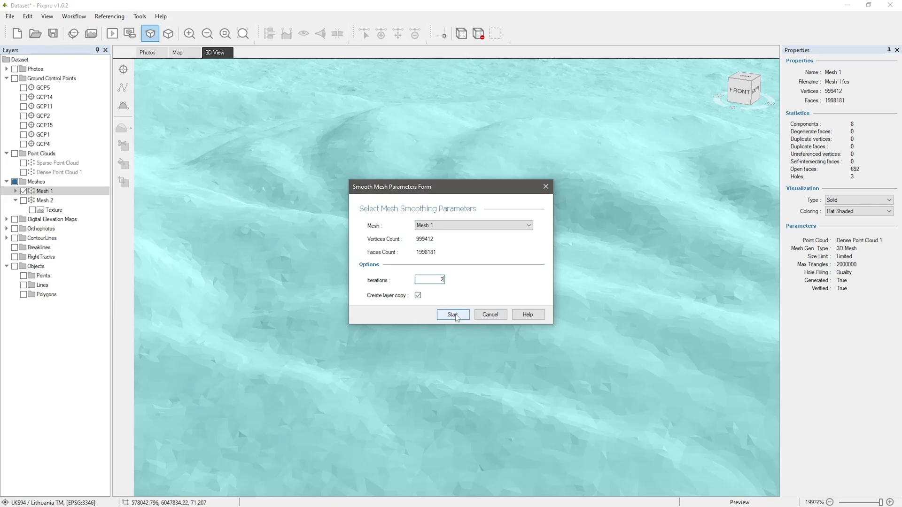
click(453, 315)
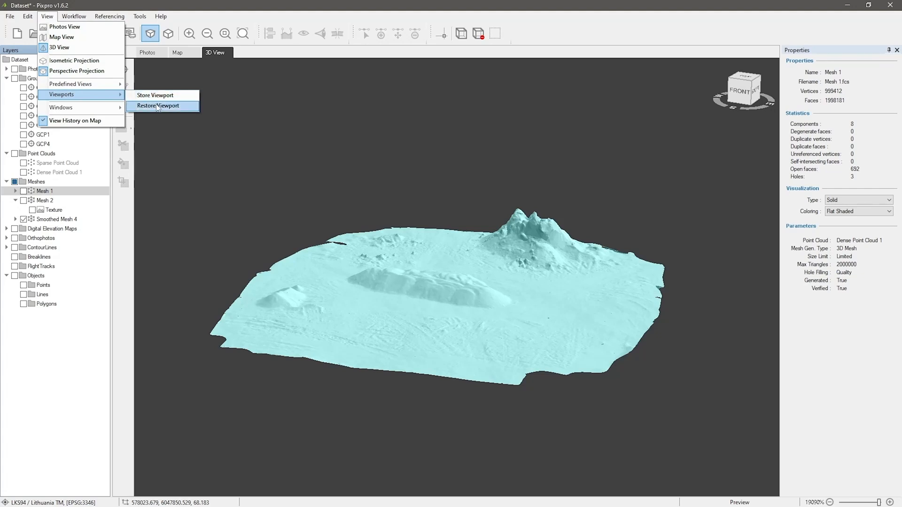
Step: Restore the Viewport 1 close-up, hide the smoothed mesh and show the original Mesh 1
click(162, 106)
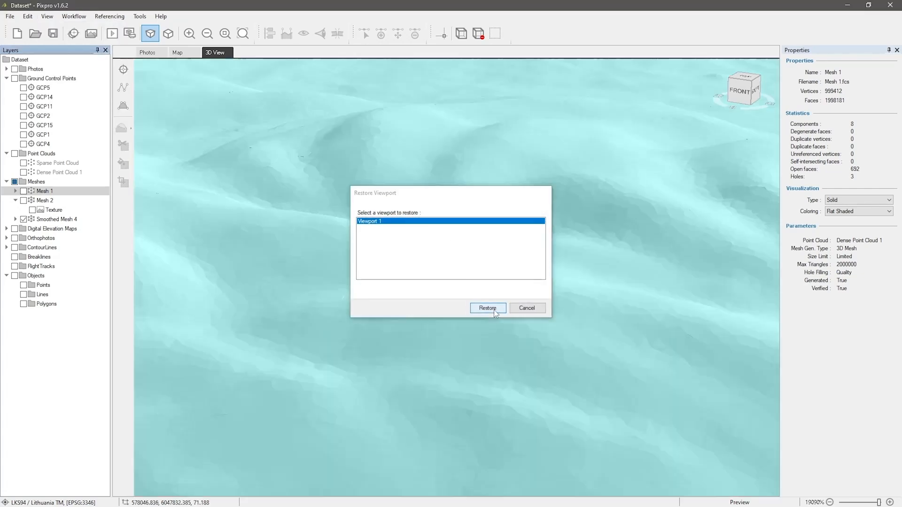
click(487, 307)
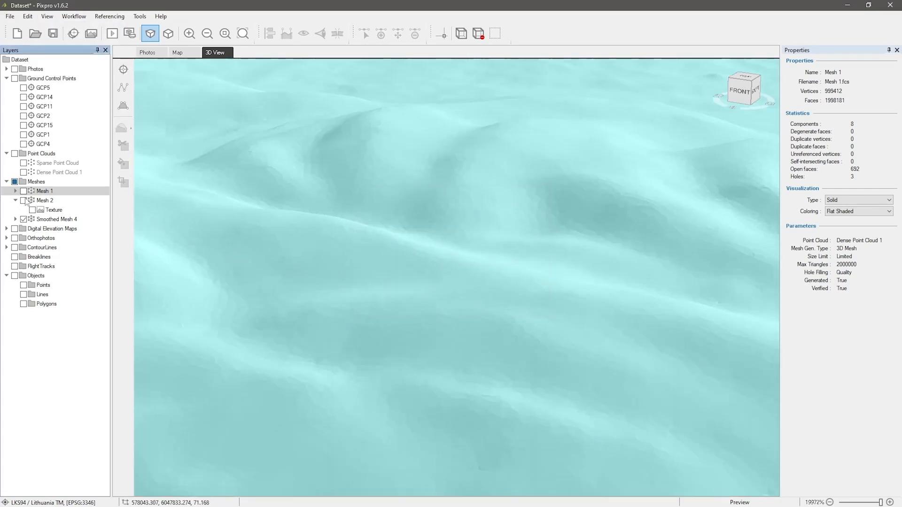
click(24, 190)
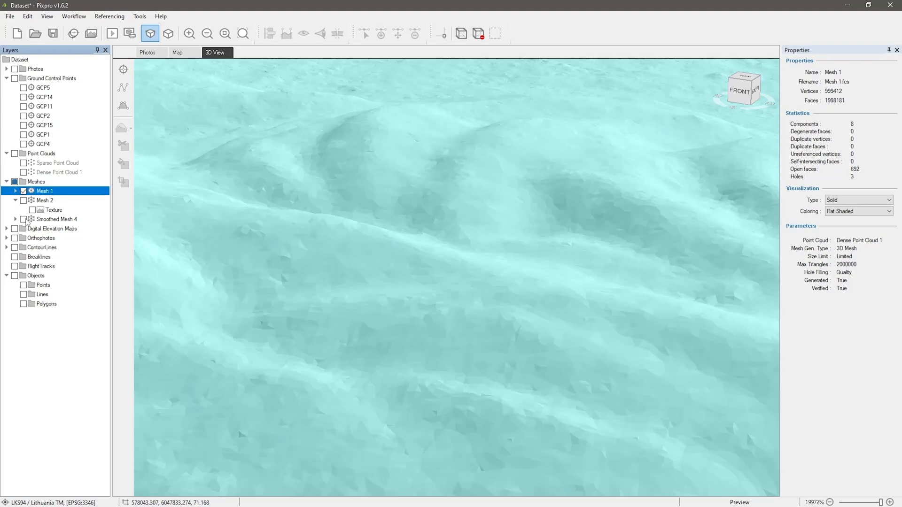
click(55, 220)
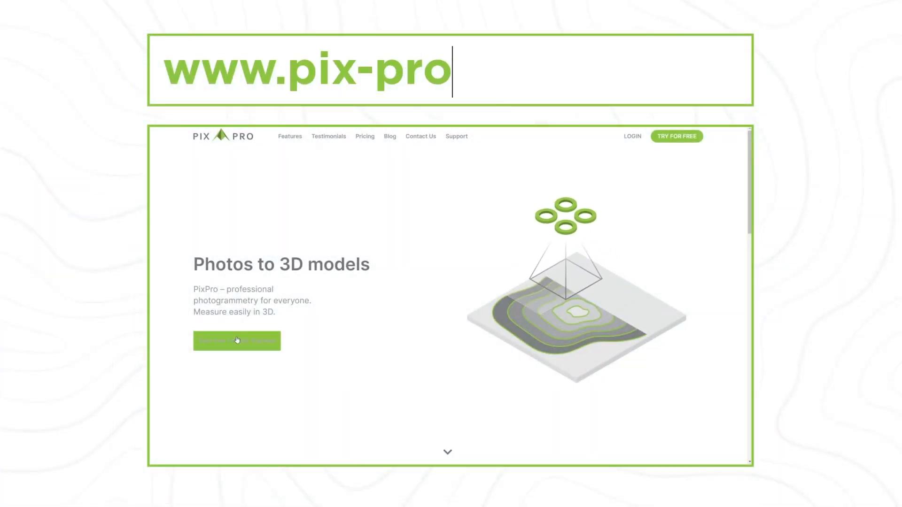
Step: Go to pix-pro.com, open the Blog, and scroll through the posts
text(.com)
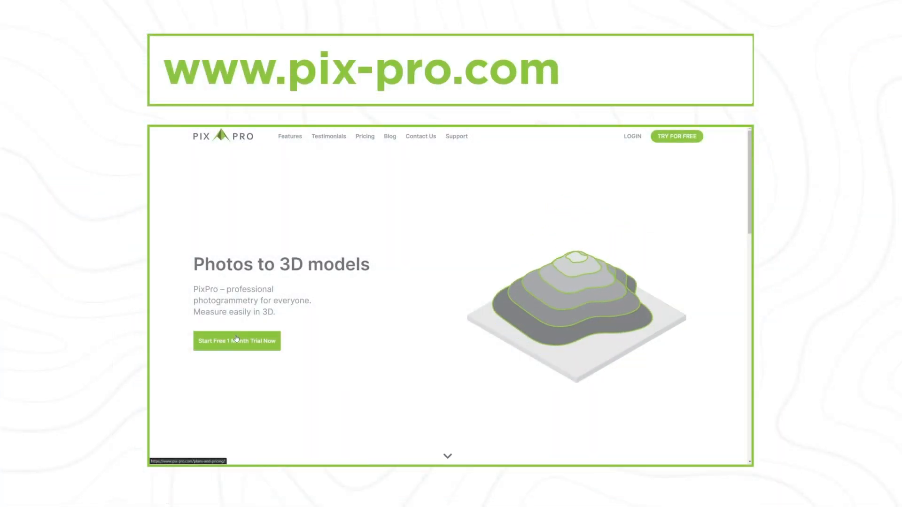
click(389, 137)
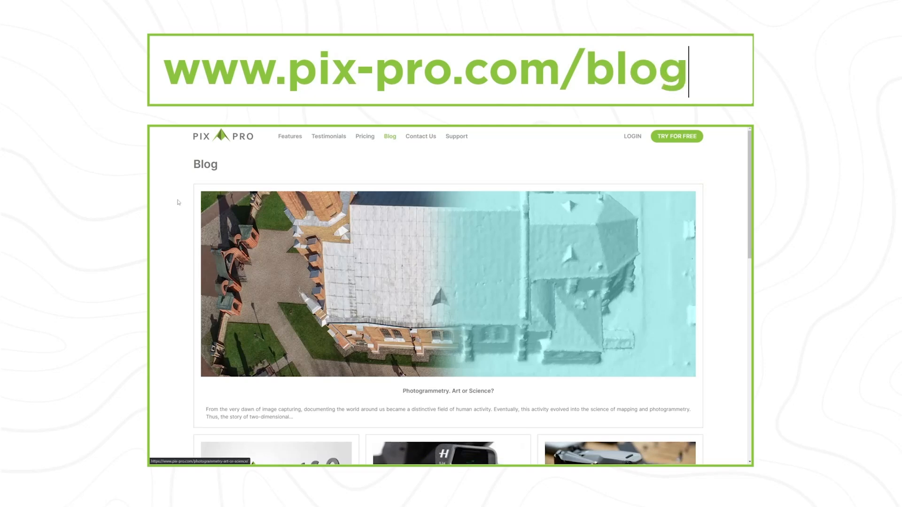
scroll(down, 3)
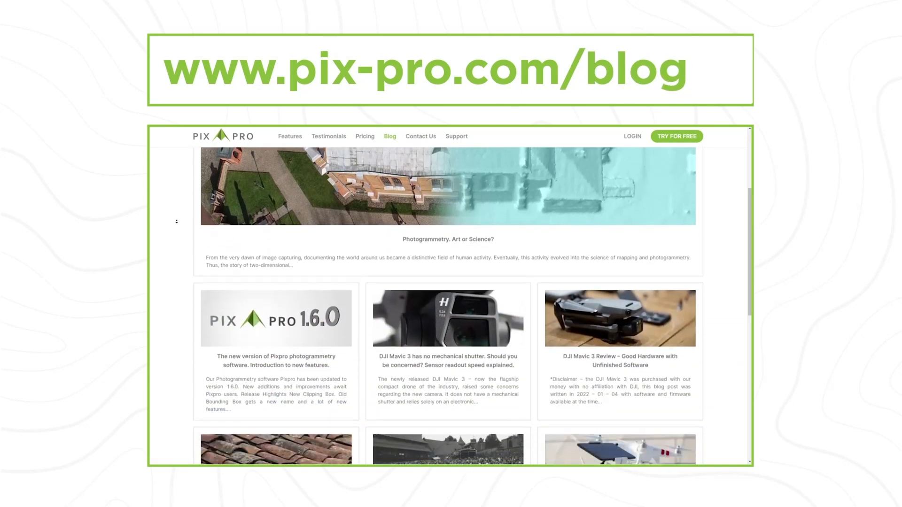